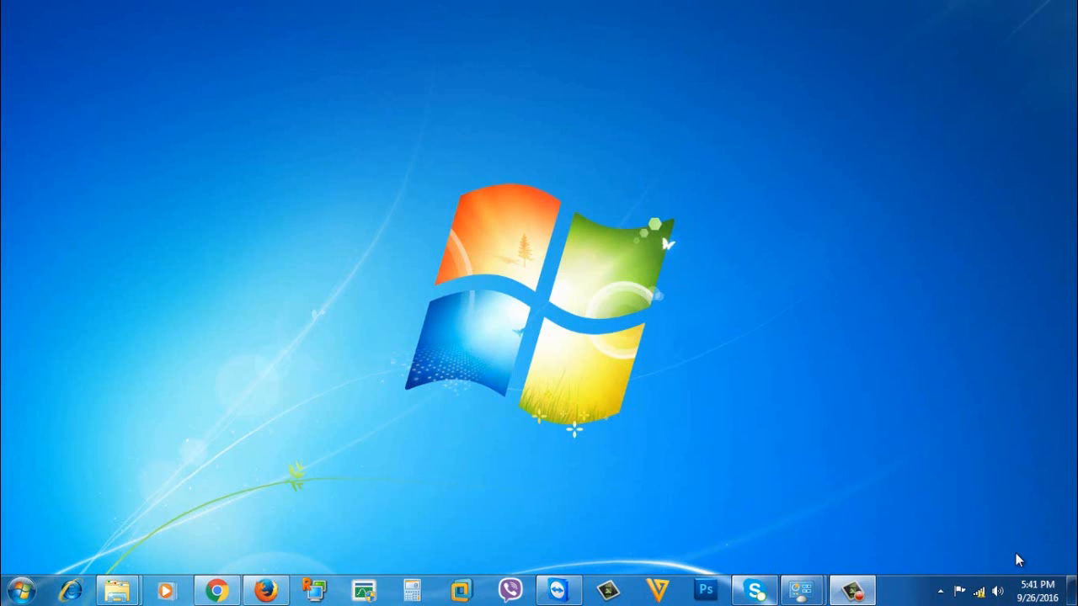
mouse_move(1014, 563)
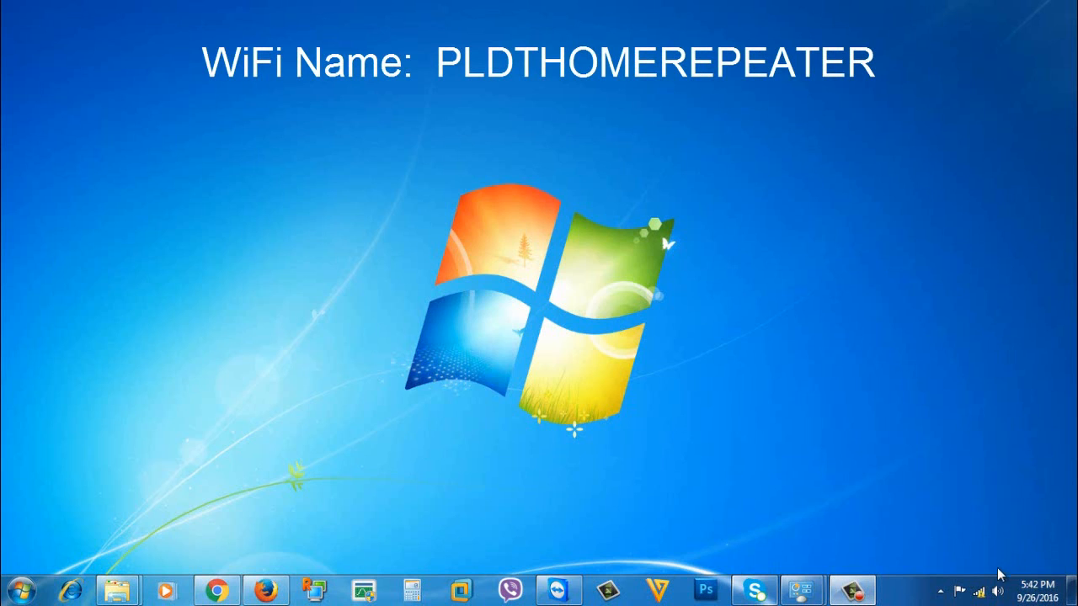
Show the wireless networks list, with the PC on PLDTHOMEREPEATER and no internet
left_click(980, 591)
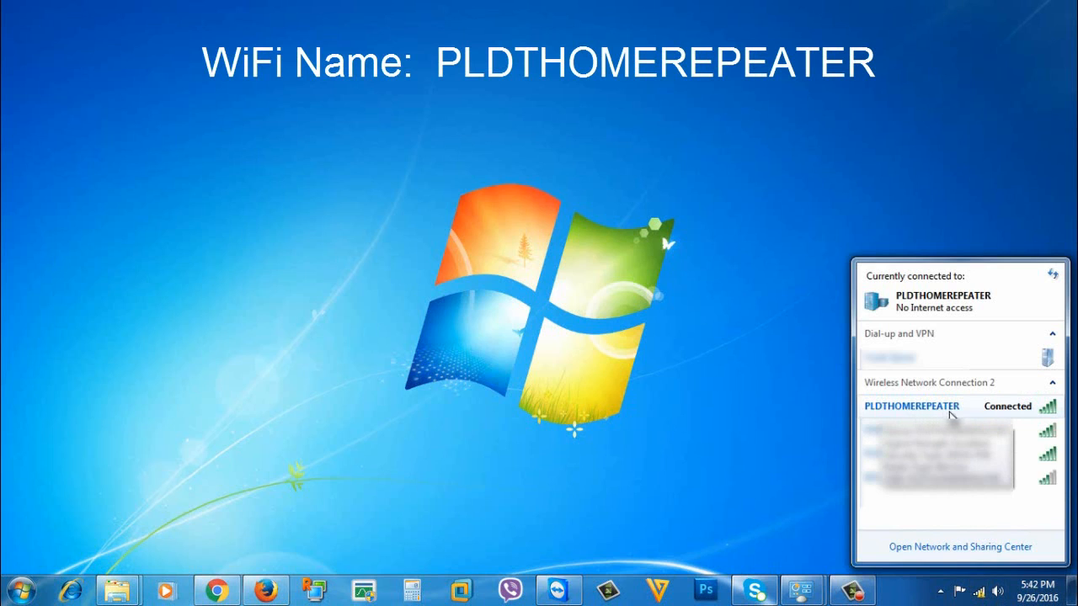
mouse_move(955, 421)
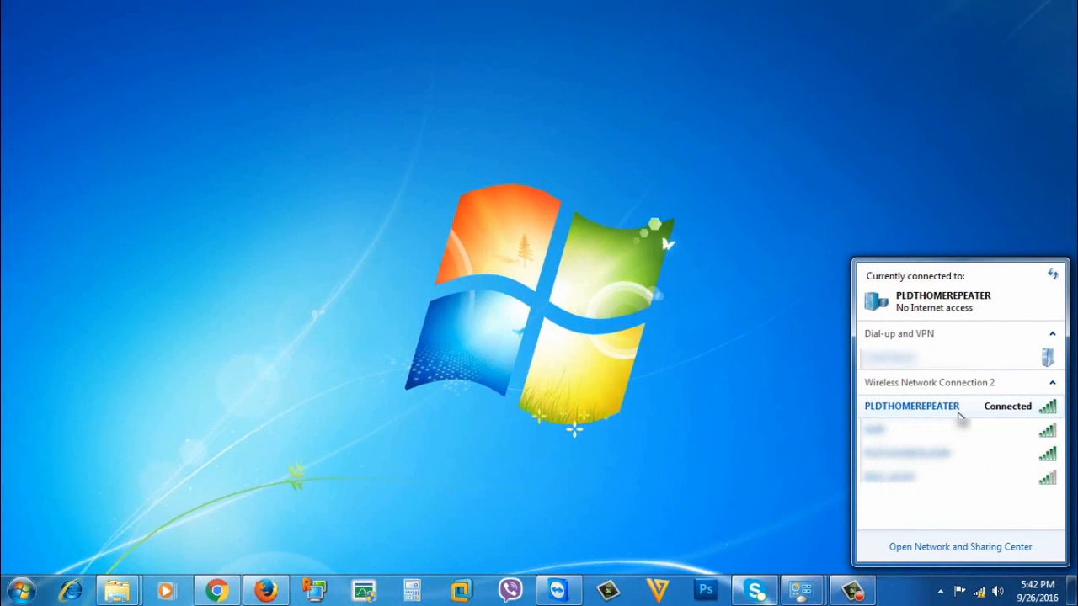
Launch Firefox and browse to the extender's address 192.168.1.1/
left_click(727, 461)
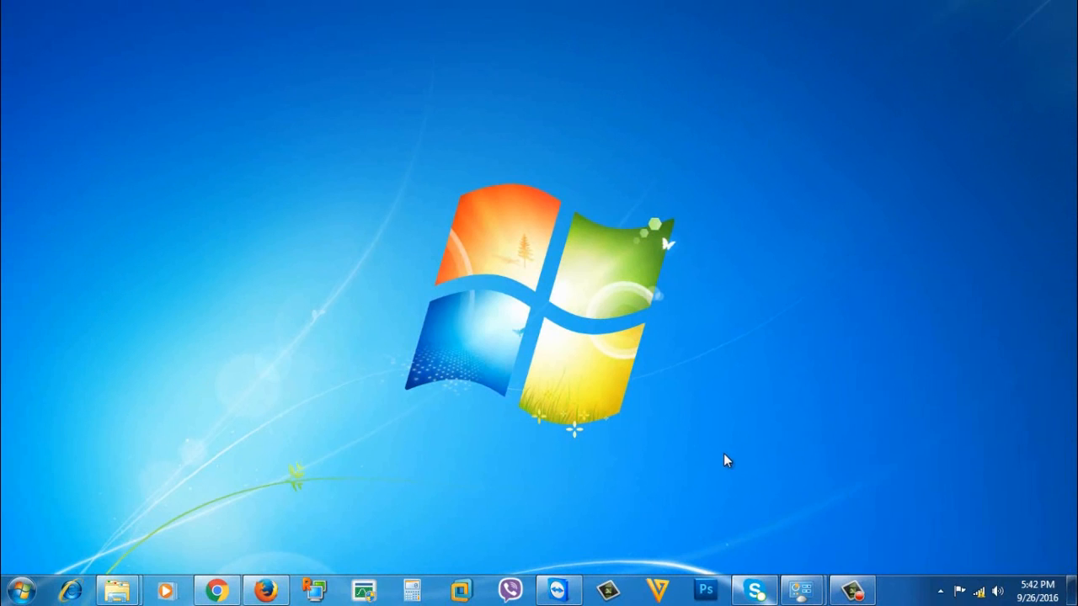
mouse_move(965, 542)
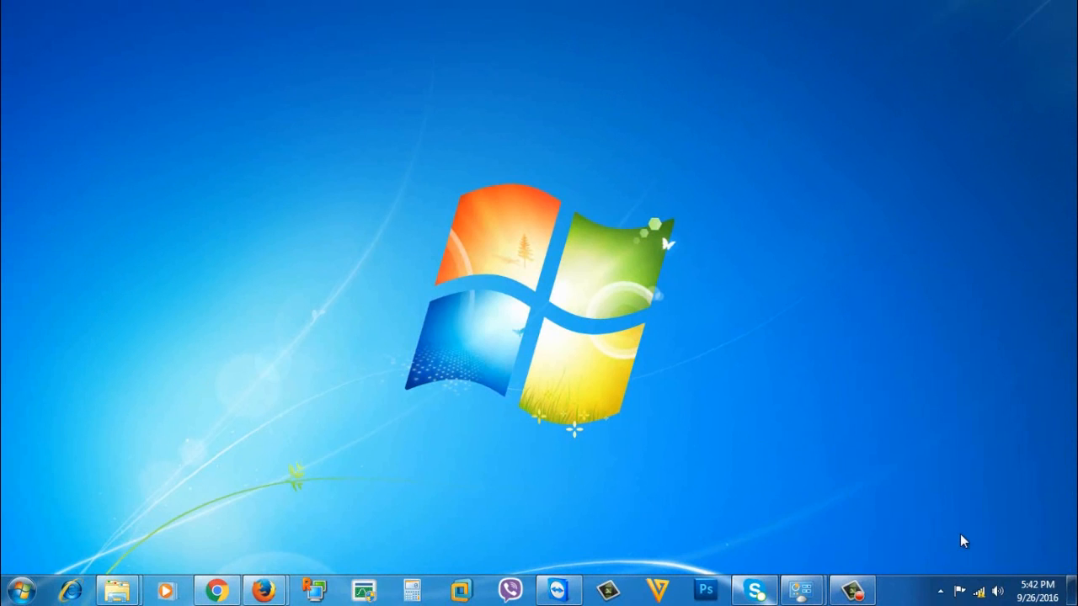
mouse_move(265, 590)
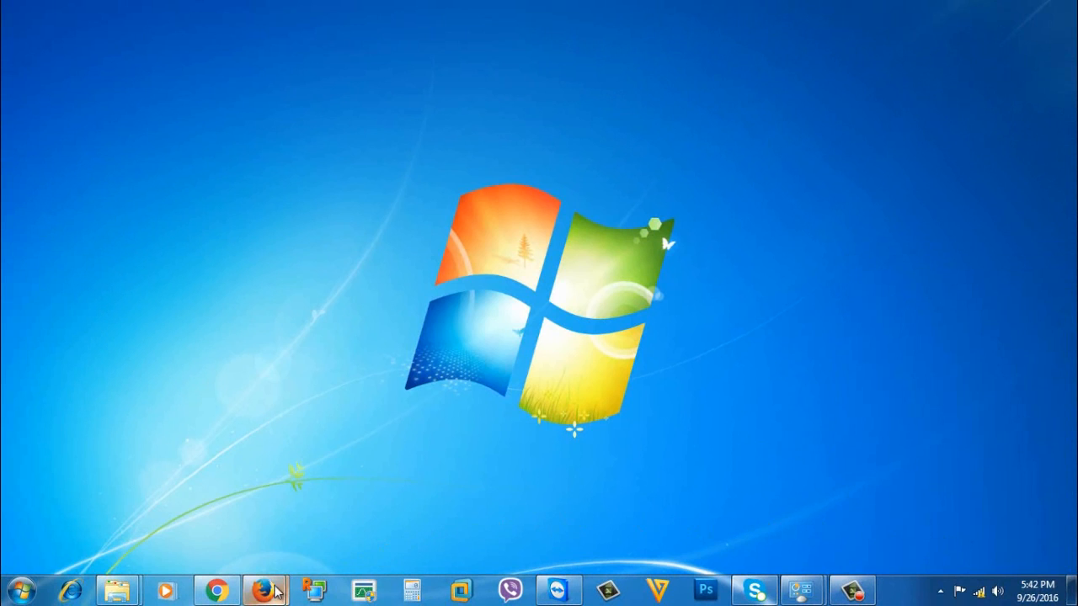
left_click(265, 590)
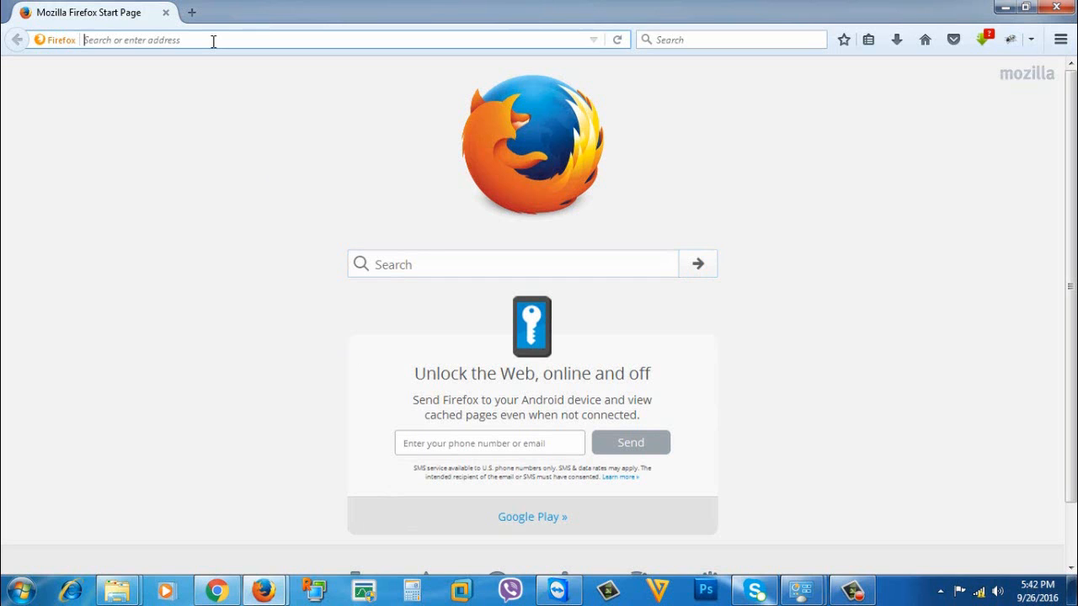
type("192.168.1.1/")
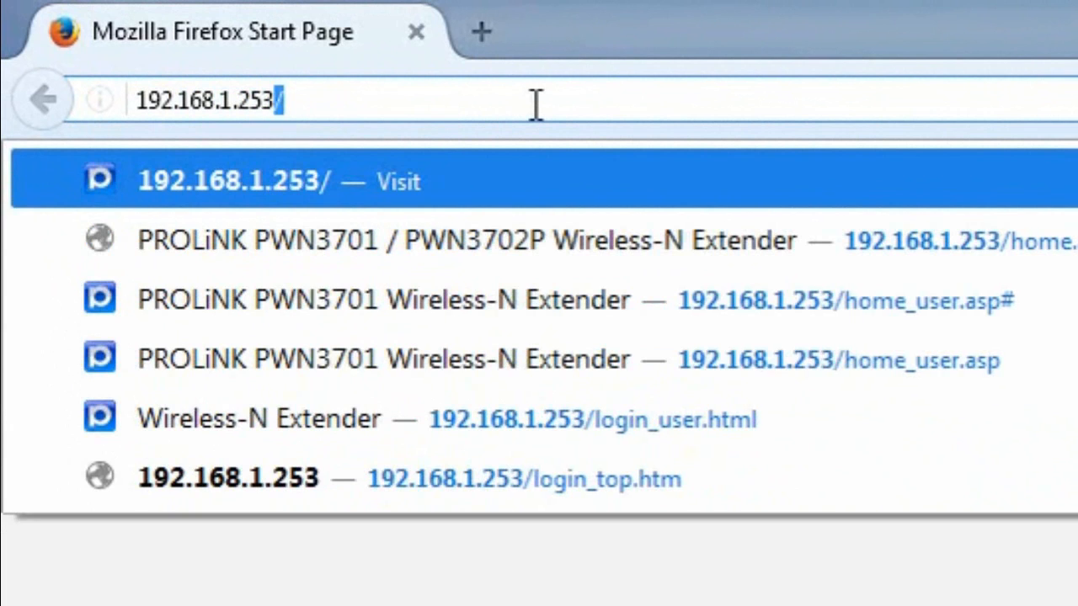
key("Enter")
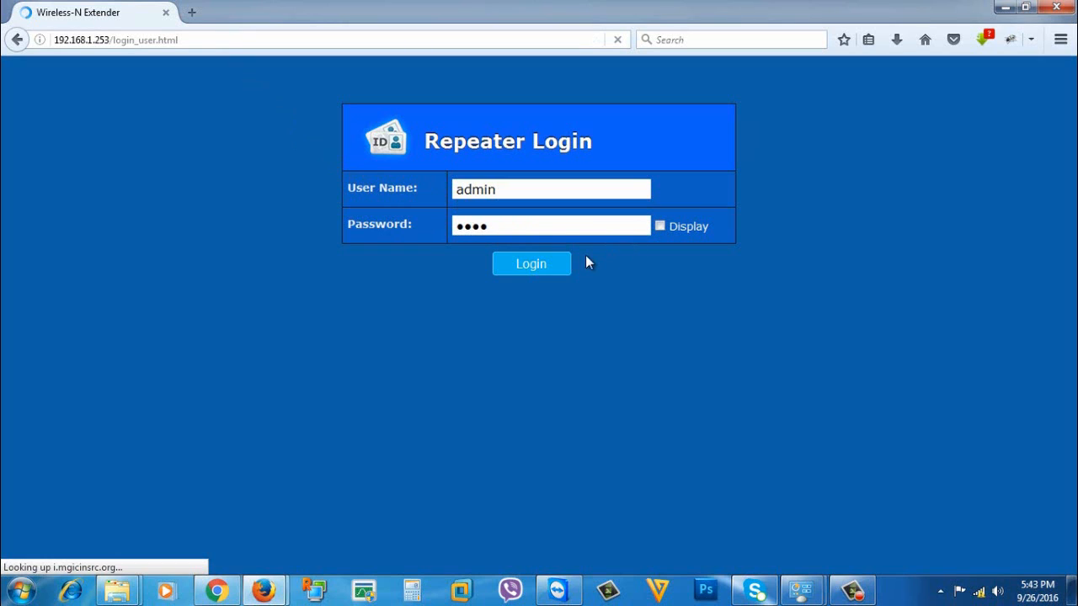
Log in to the extender as admin to reach the Status page
left_click(531, 263)
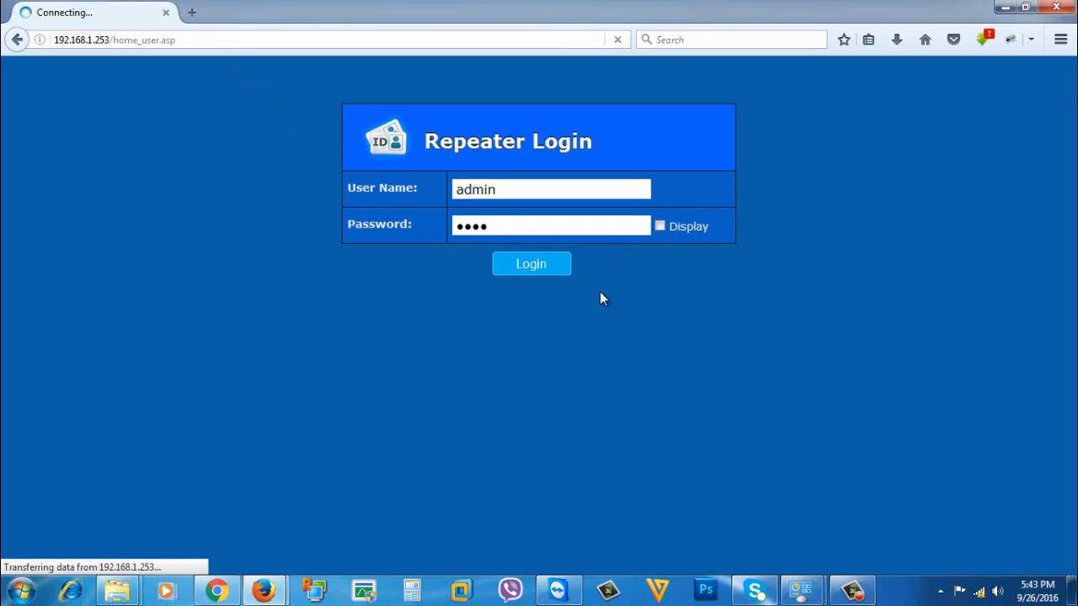
left_click(531, 264)
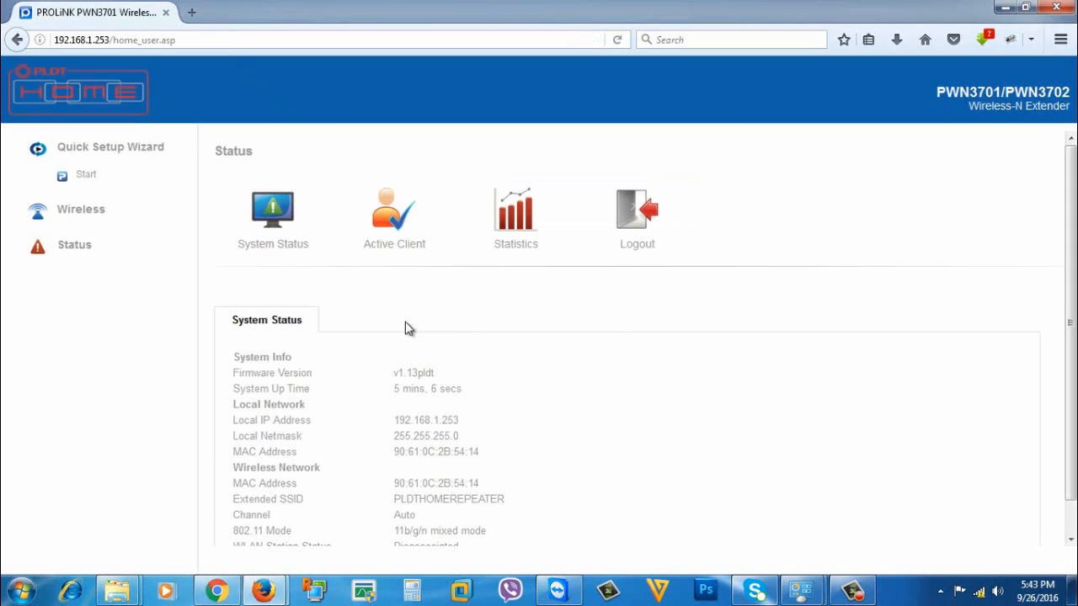
mouse_move(389, 284)
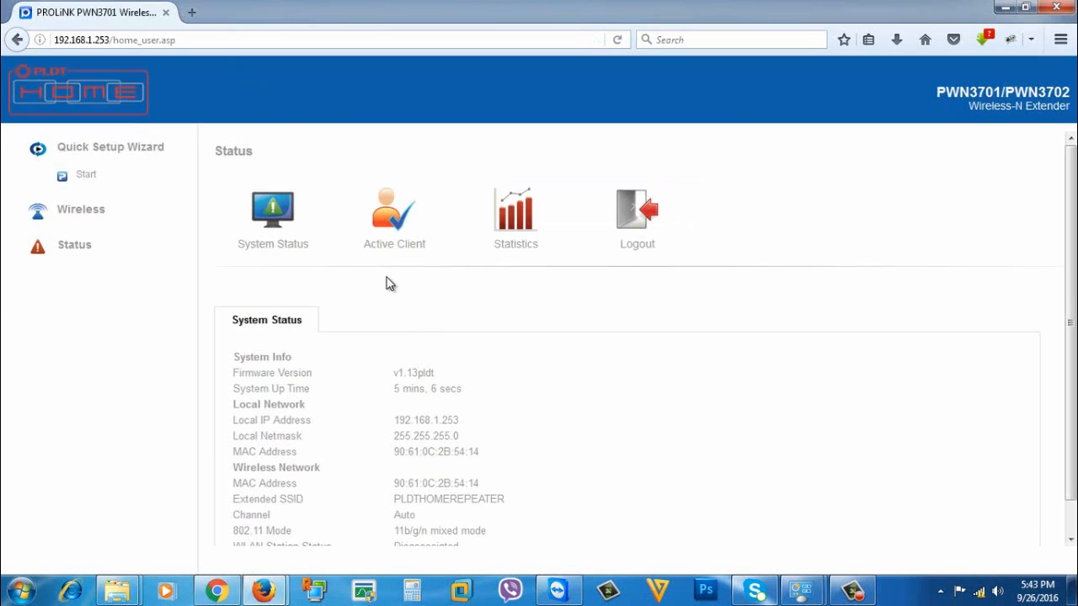
mouse_move(85, 177)
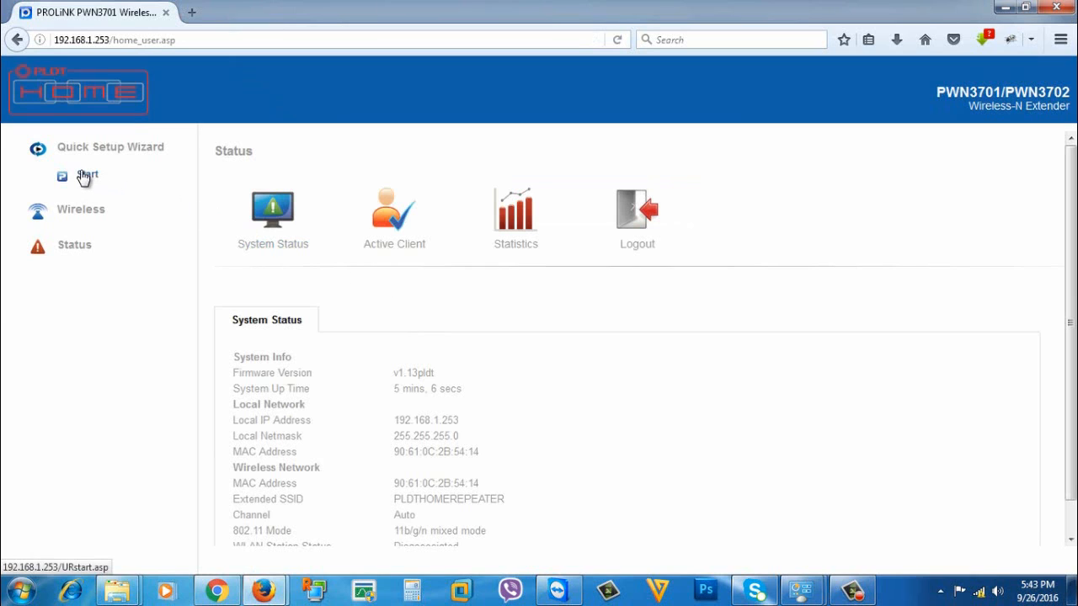
Run the Quick Setup Wizard scan and pick the first listed network to extend
left_click(86, 174)
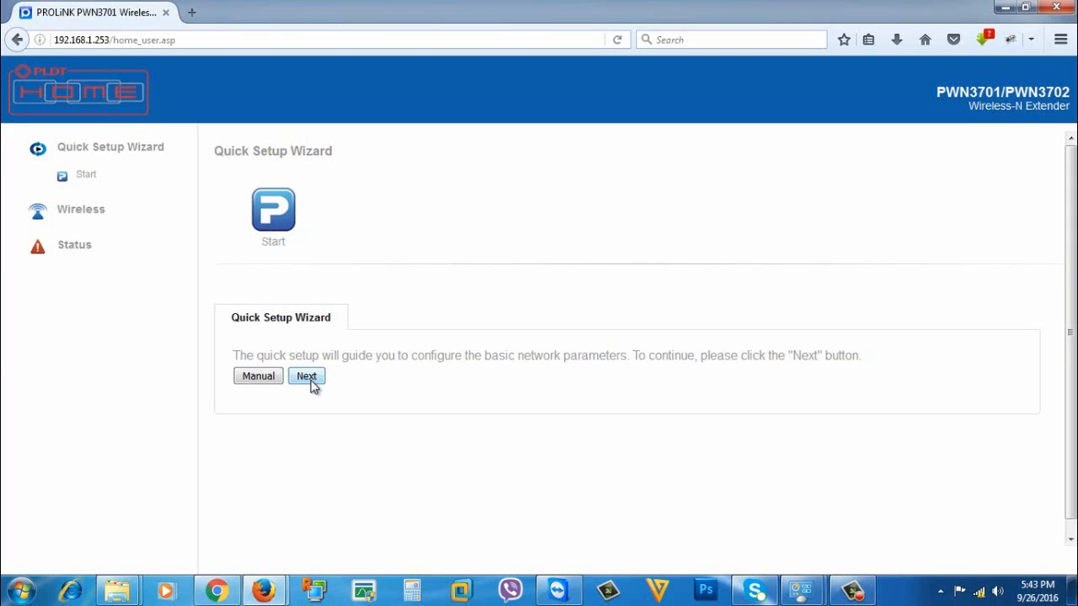
left_click(307, 375)
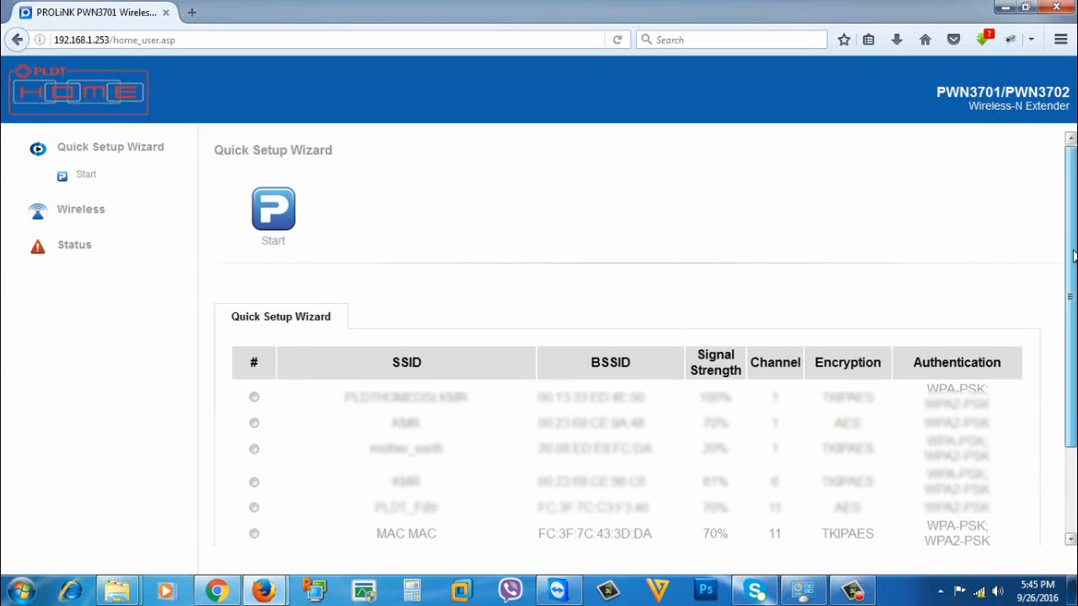
scroll("down", 3)
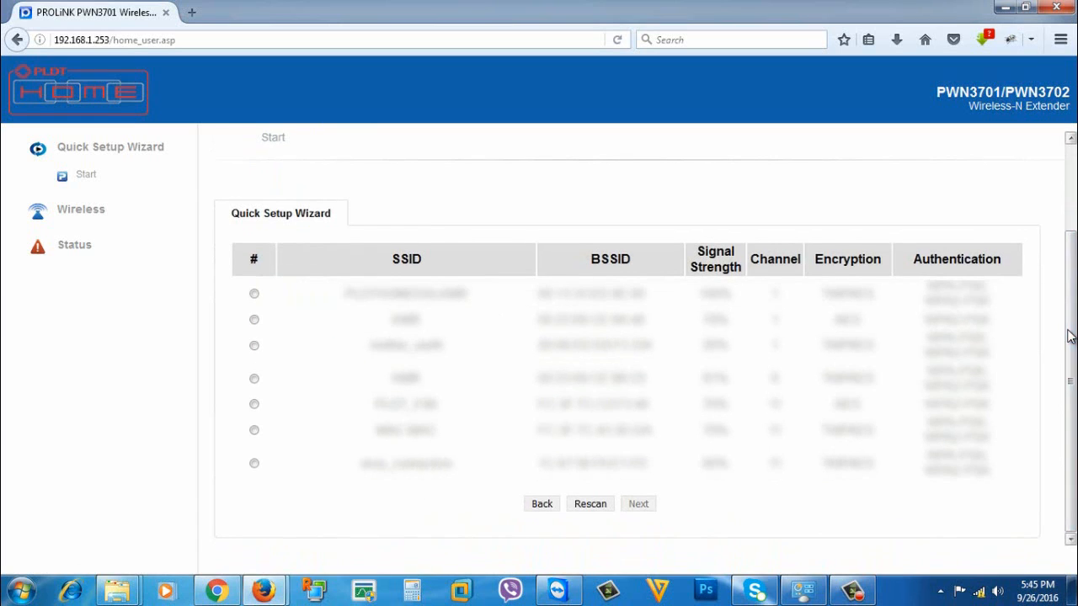
mouse_move(1032, 339)
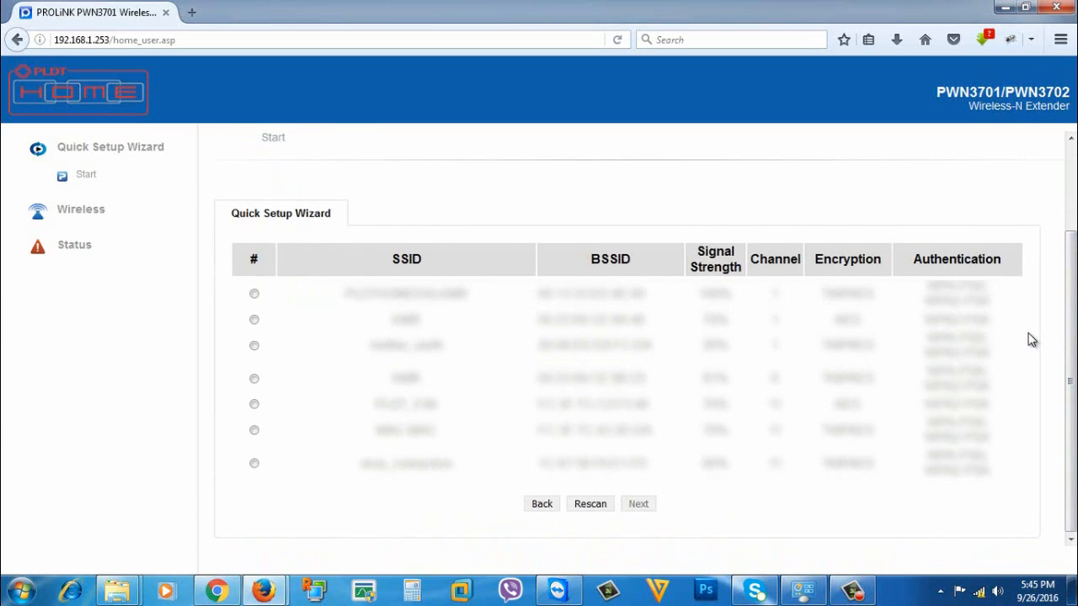
mouse_move(613, 324)
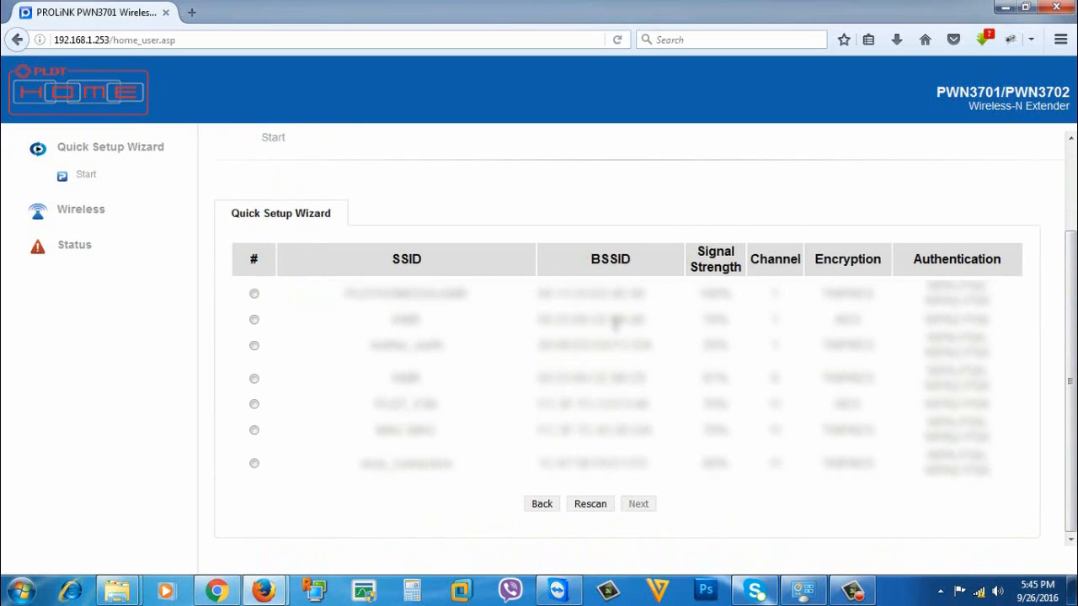
left_click(253, 293)
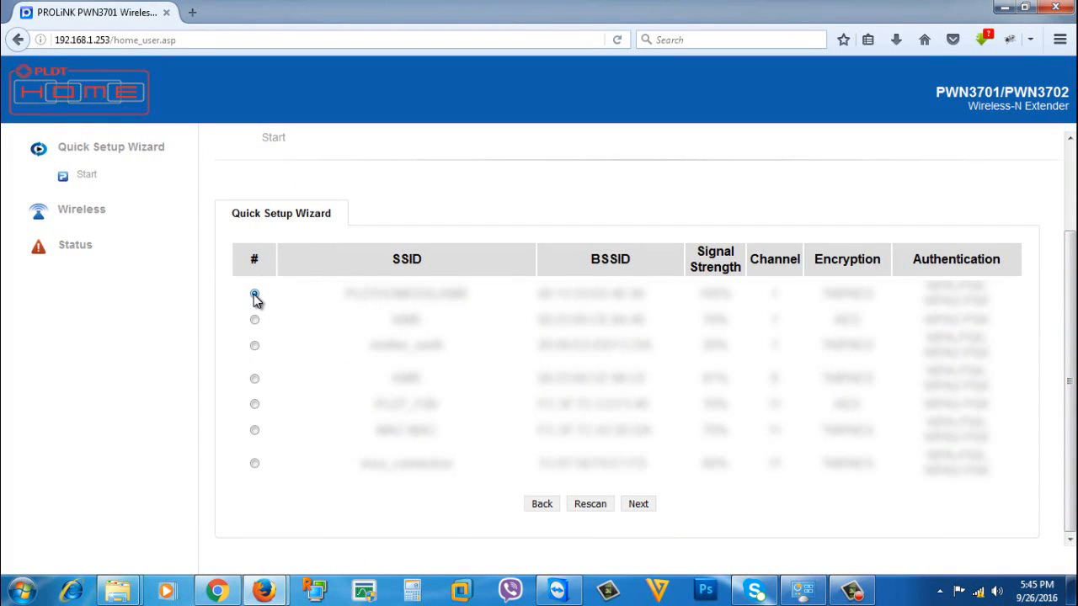
left_click(638, 504)
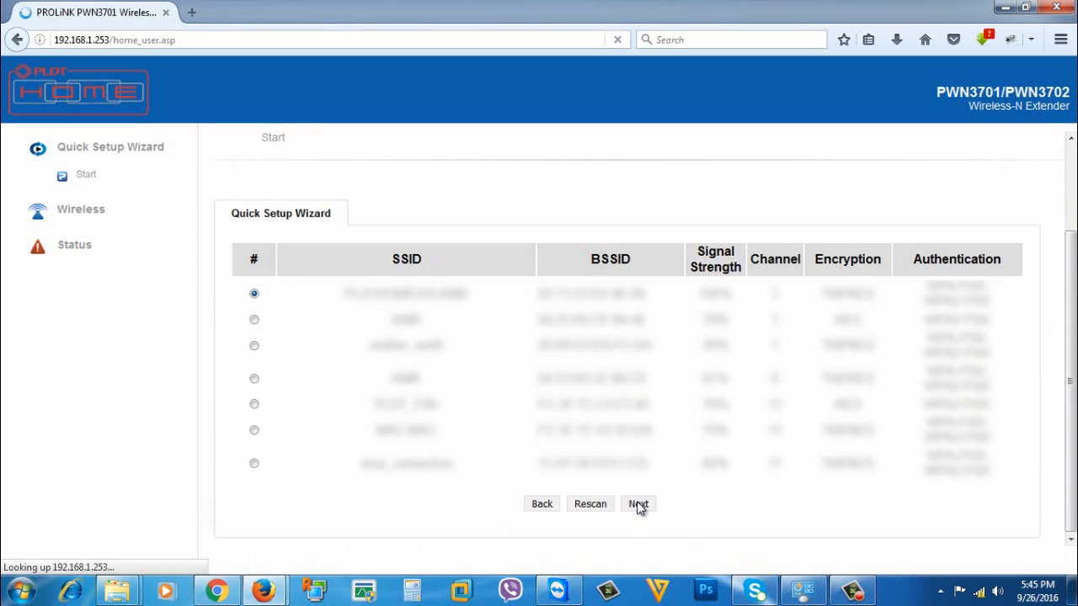
Rename the extender SSID to PLDTWR and set WPA2-PSK security with a password
left_click(637, 504)
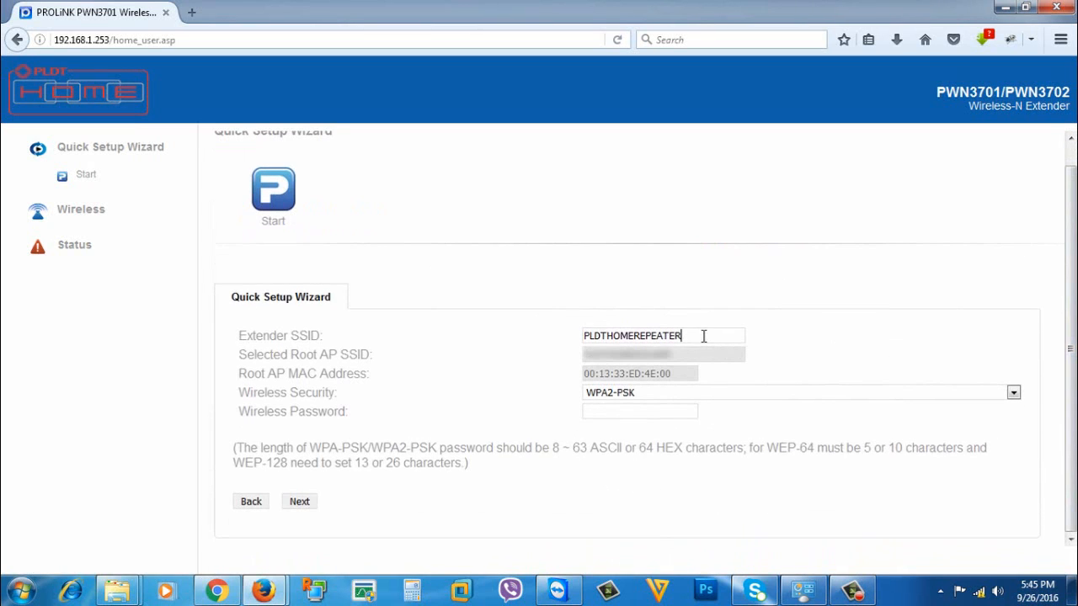
triple_click(641, 335)
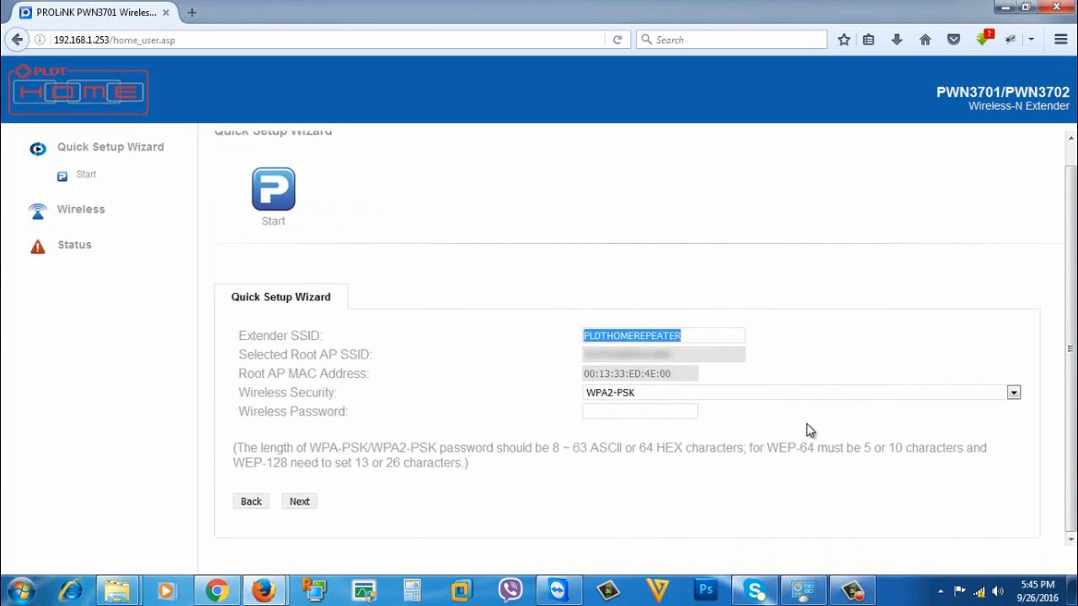
type("PLDTWR")
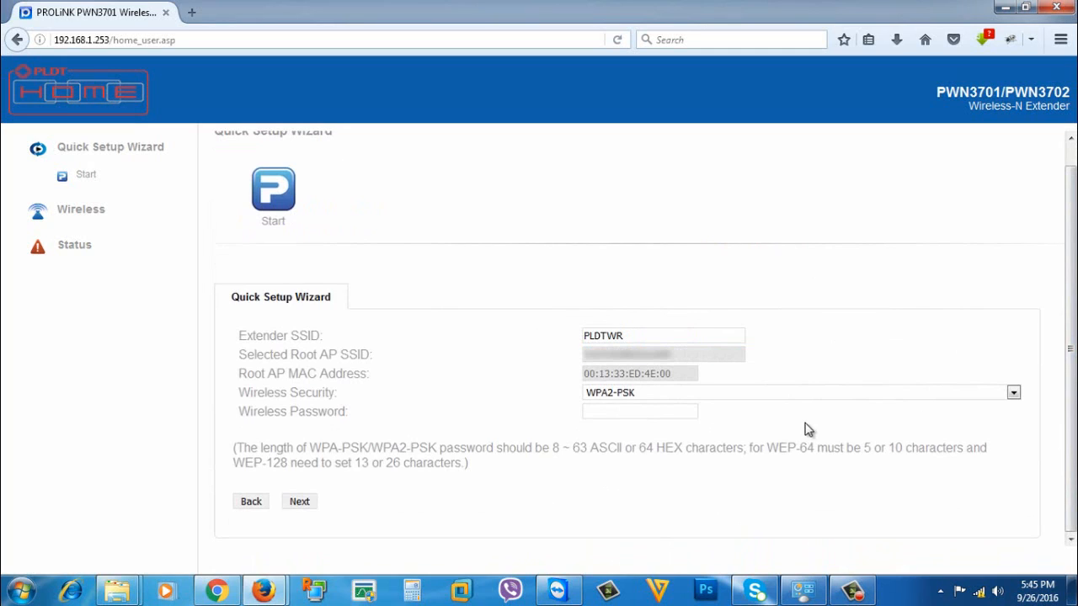
mouse_move(668, 396)
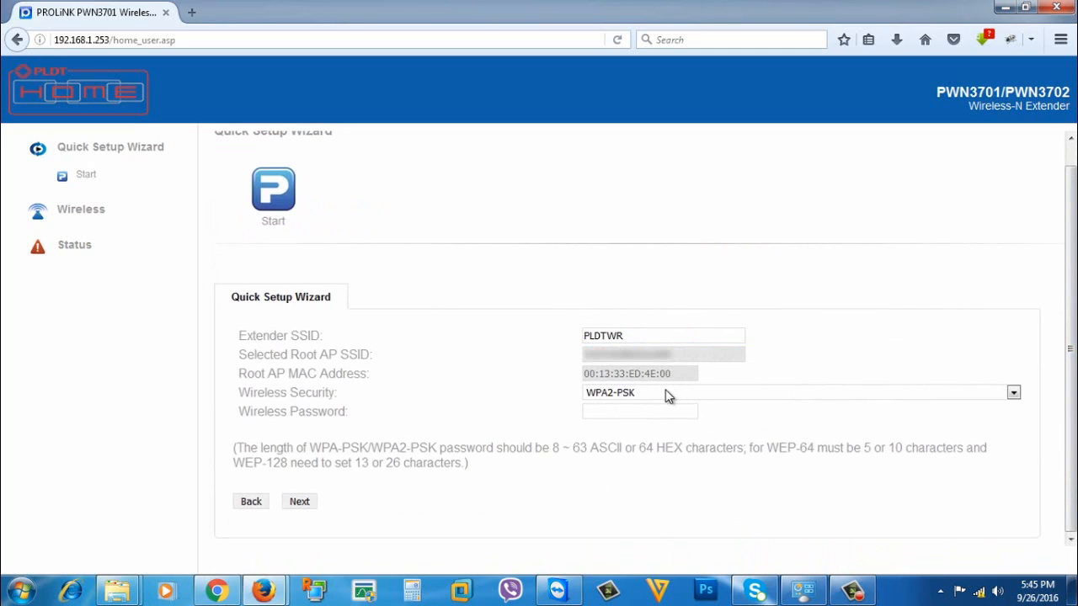
left_click(640, 411)
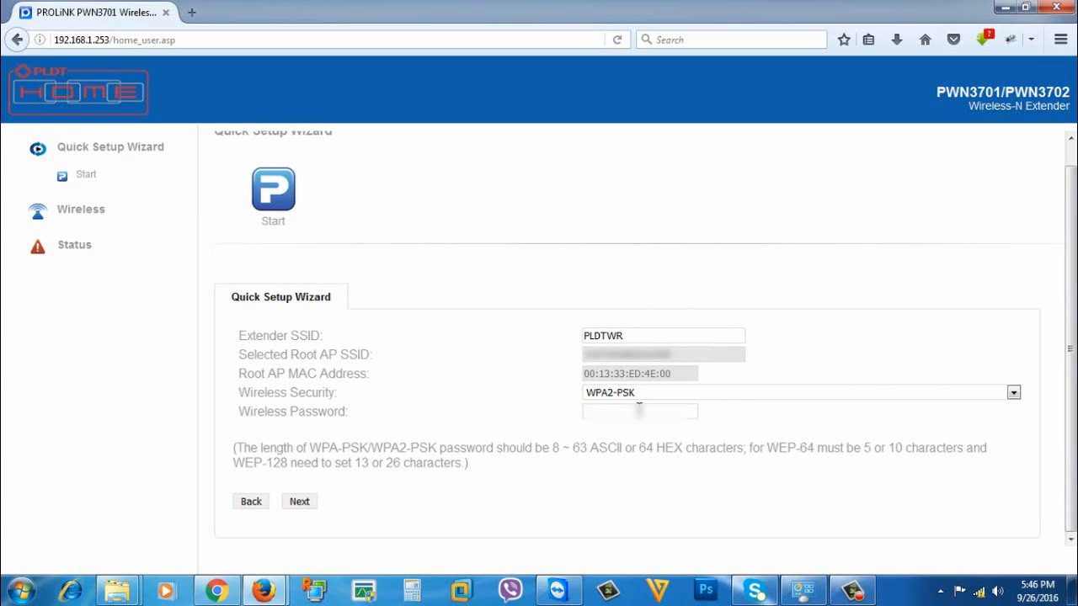
left_click(640, 412)
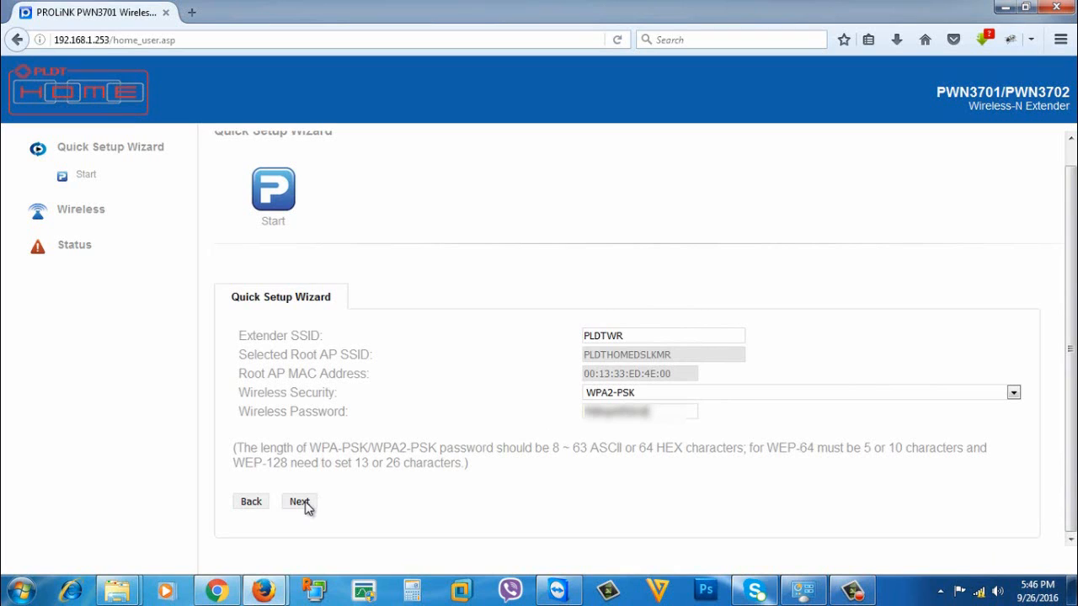
Review the settings summary and apply the new extender configuration
left_click(299, 502)
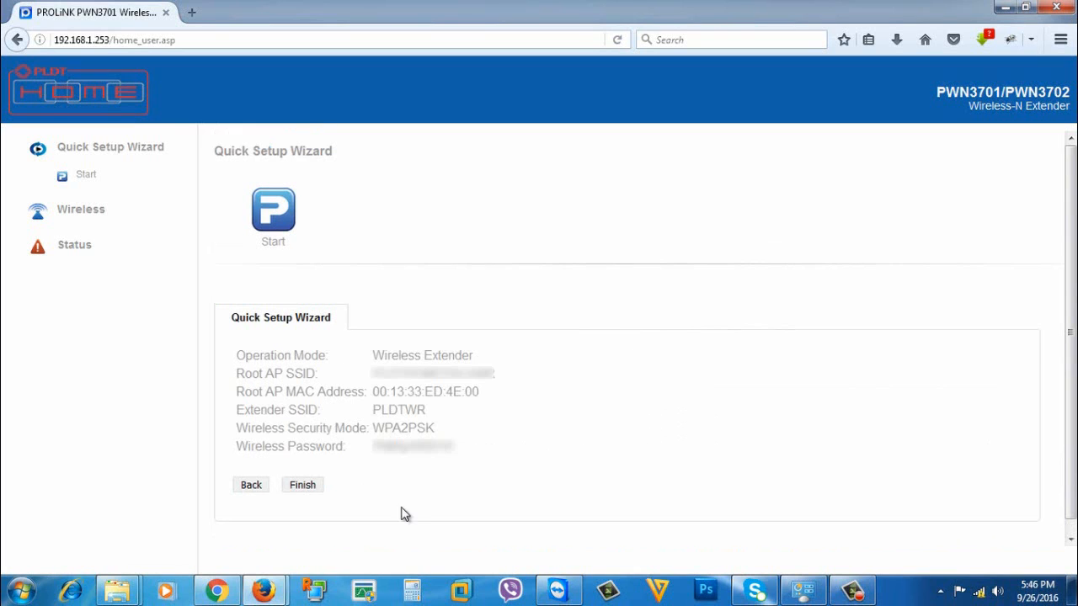
mouse_move(303, 489)
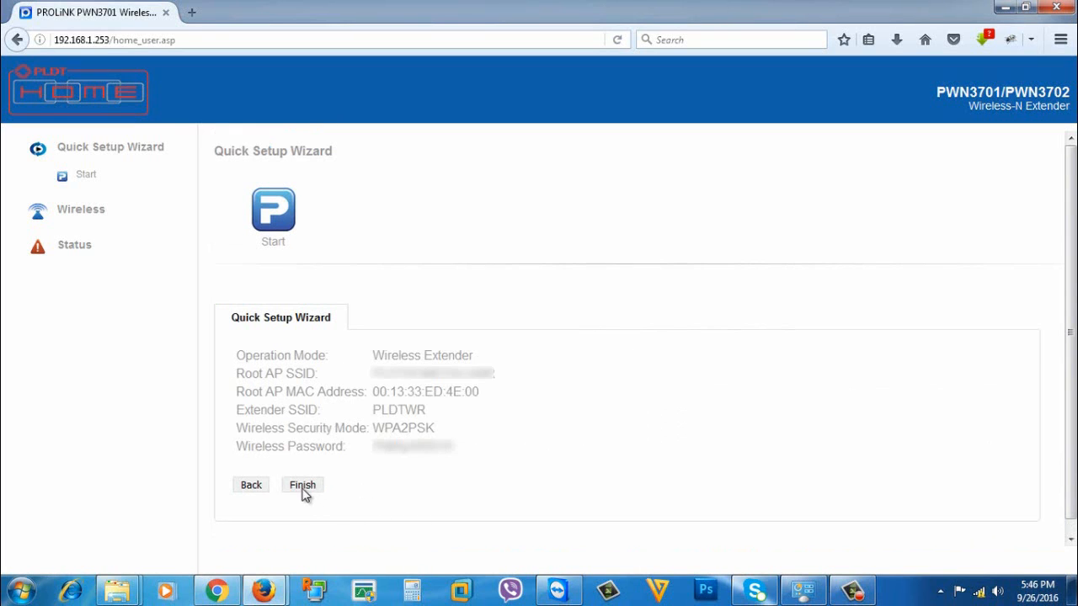
left_click(303, 484)
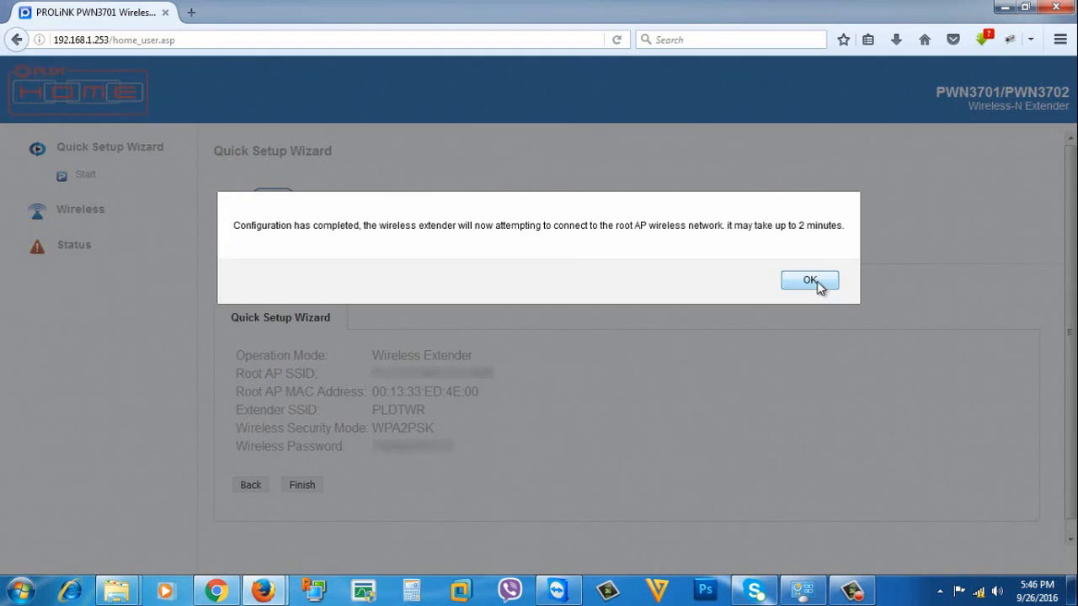
left_click(809, 279)
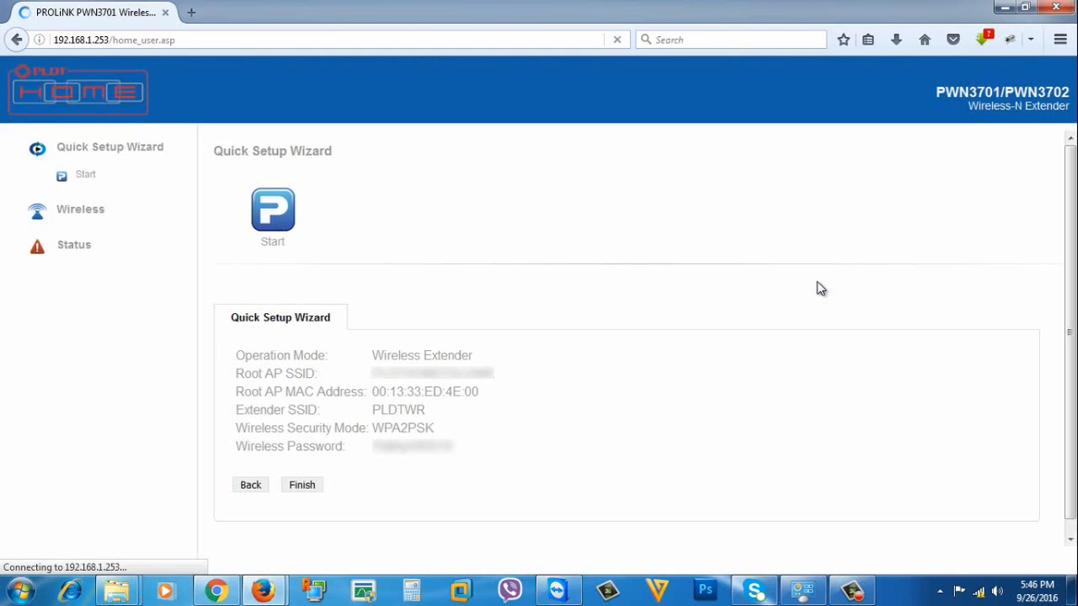
left_click(301, 484)
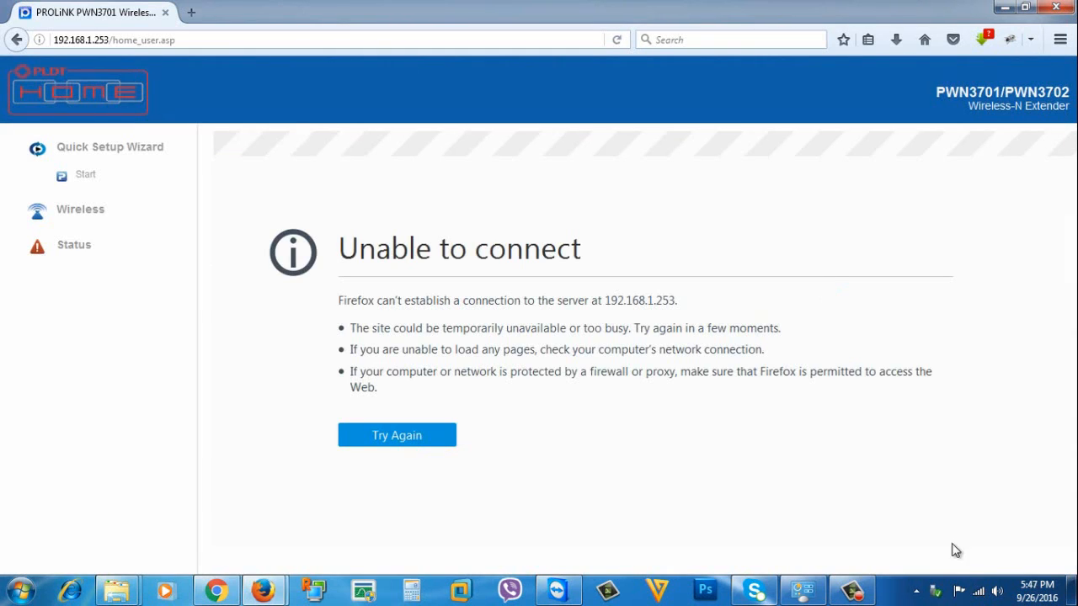
left_click(977, 592)
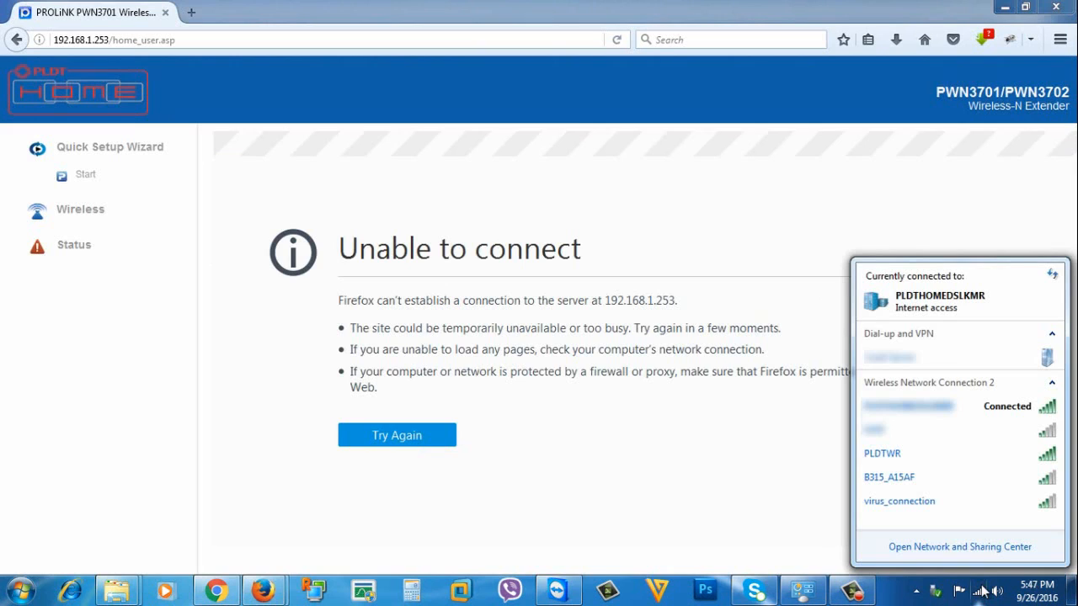
mouse_move(977, 449)
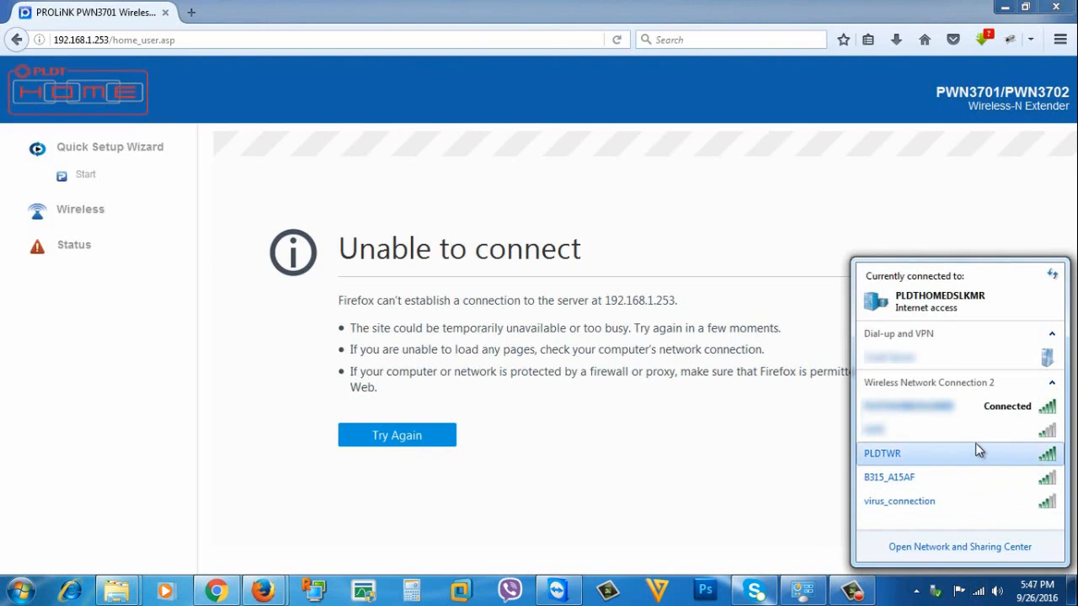
left_click(882, 453)
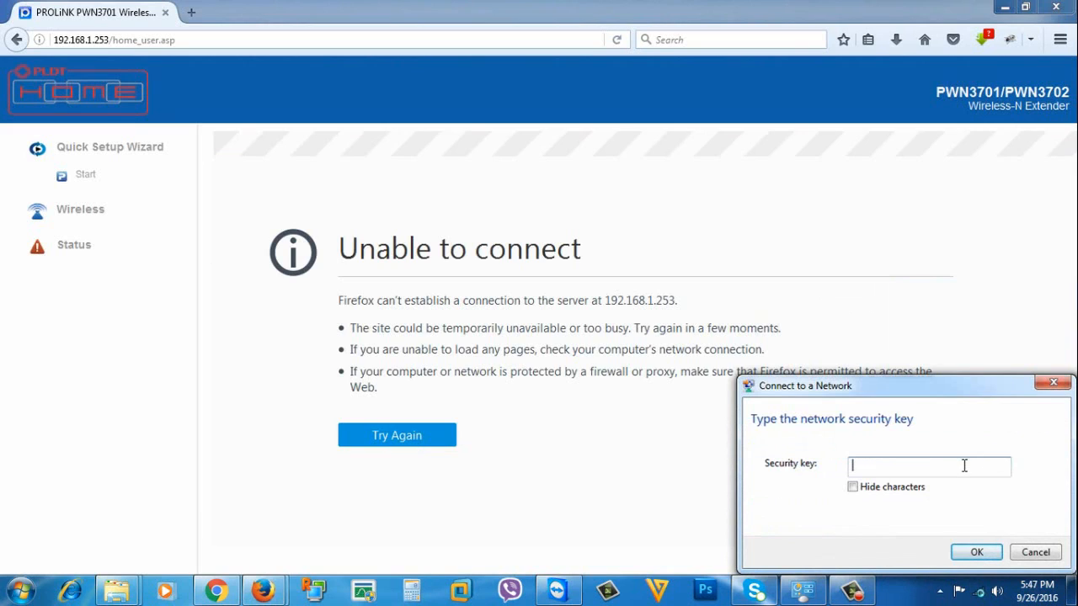
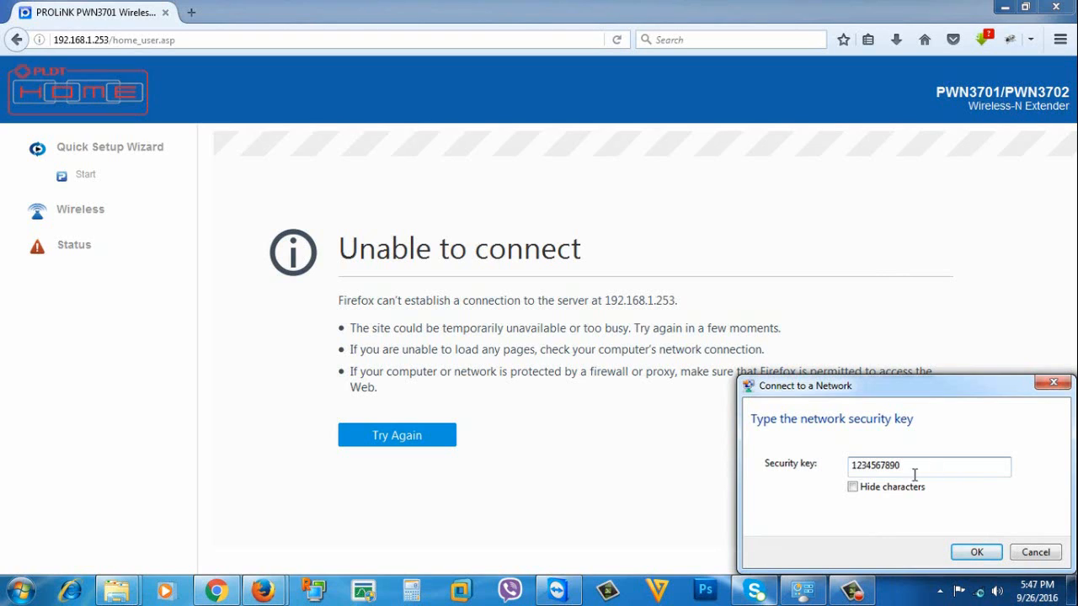
left_click(852, 487)
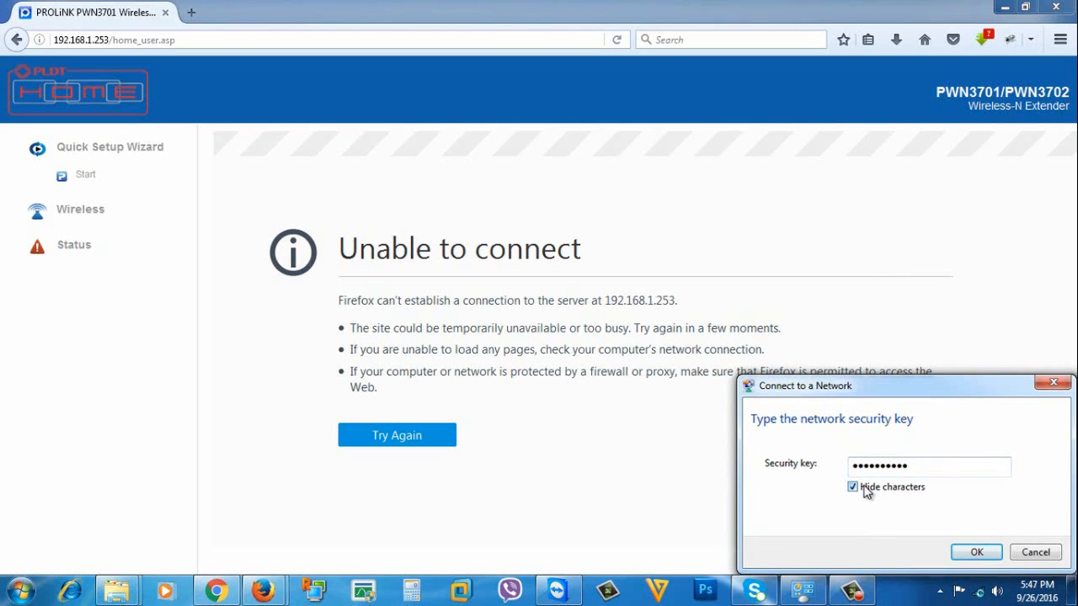
left_click(976, 552)
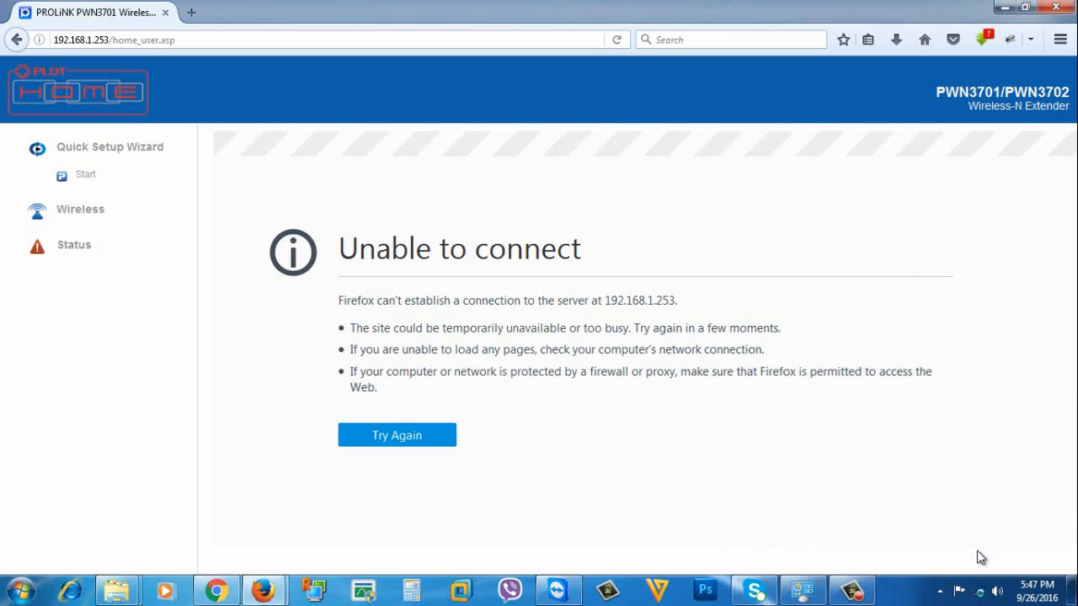
Open Google in a new tab, then return to the extender's tab
left_click(980, 592)
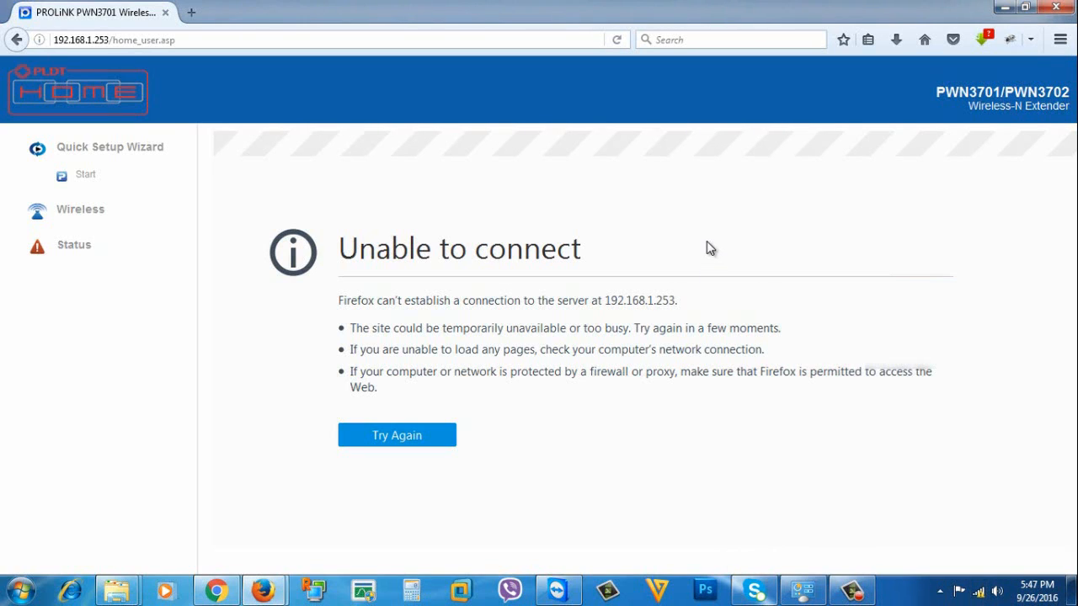
mouse_move(310, 106)
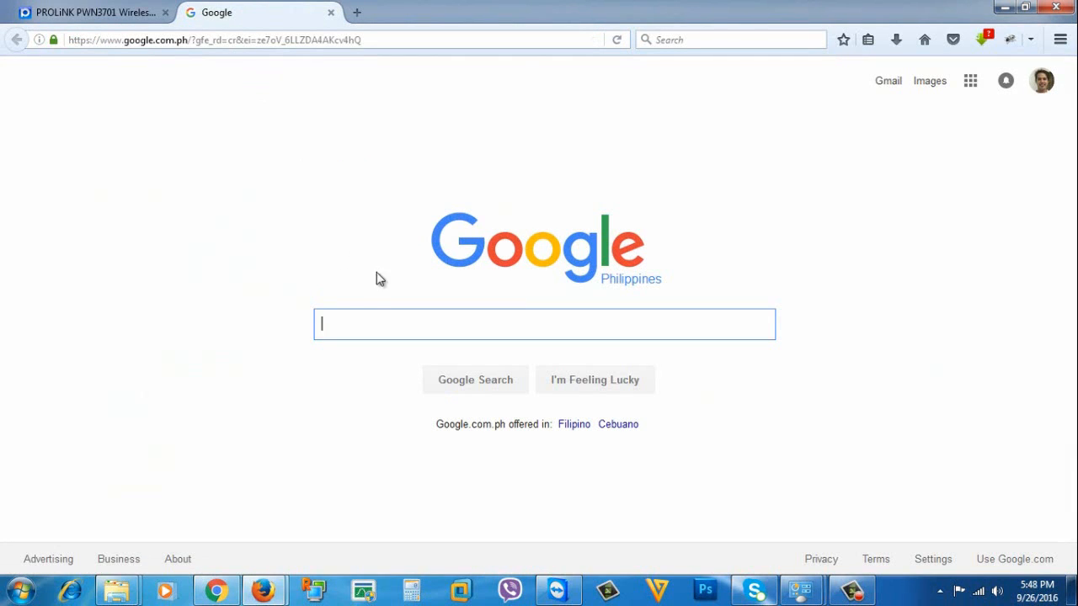
mouse_move(364, 295)
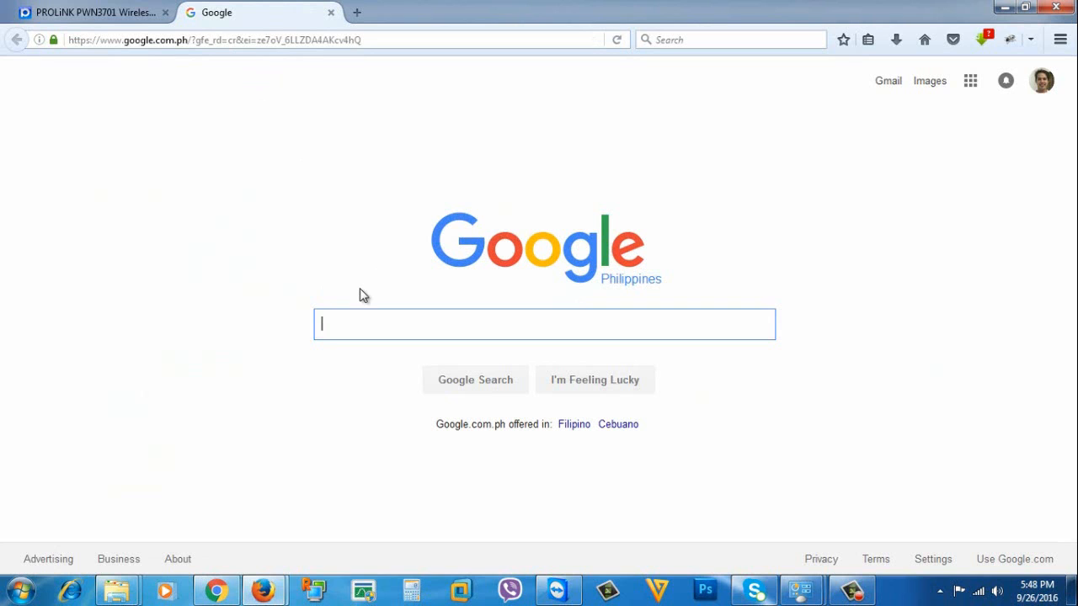
mouse_move(205, 68)
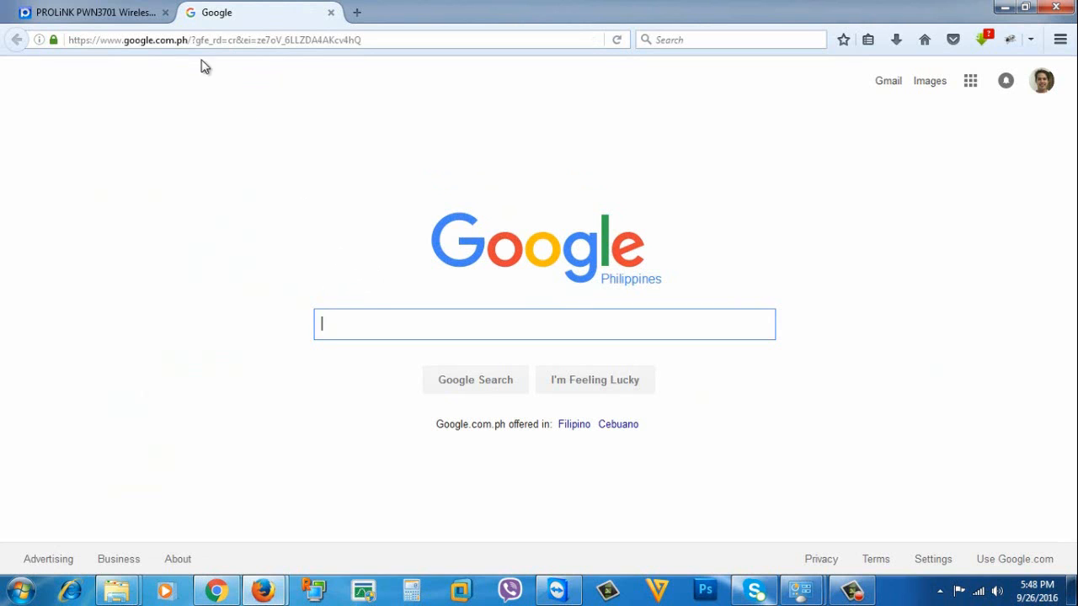
left_click(92, 11)
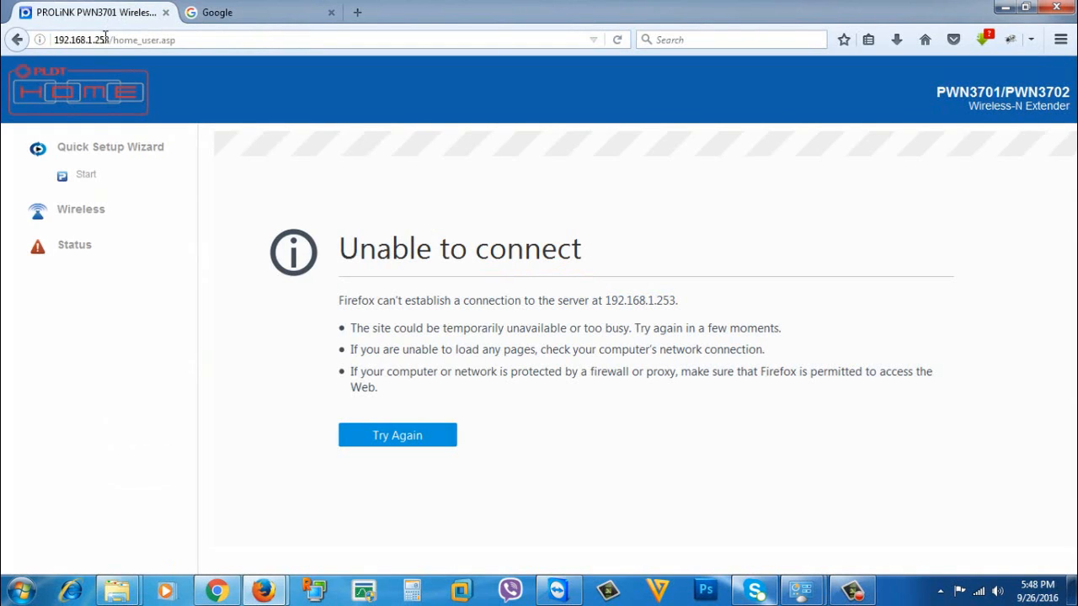
Open Wireless > Basic and log back in to the extender as admin
left_click(81, 209)
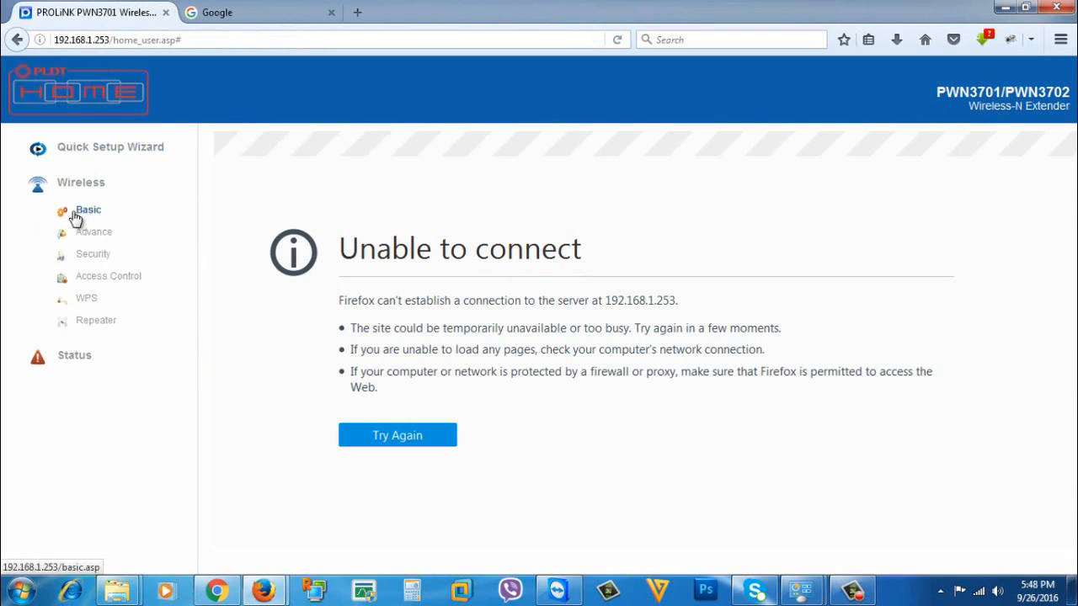
left_click(94, 253)
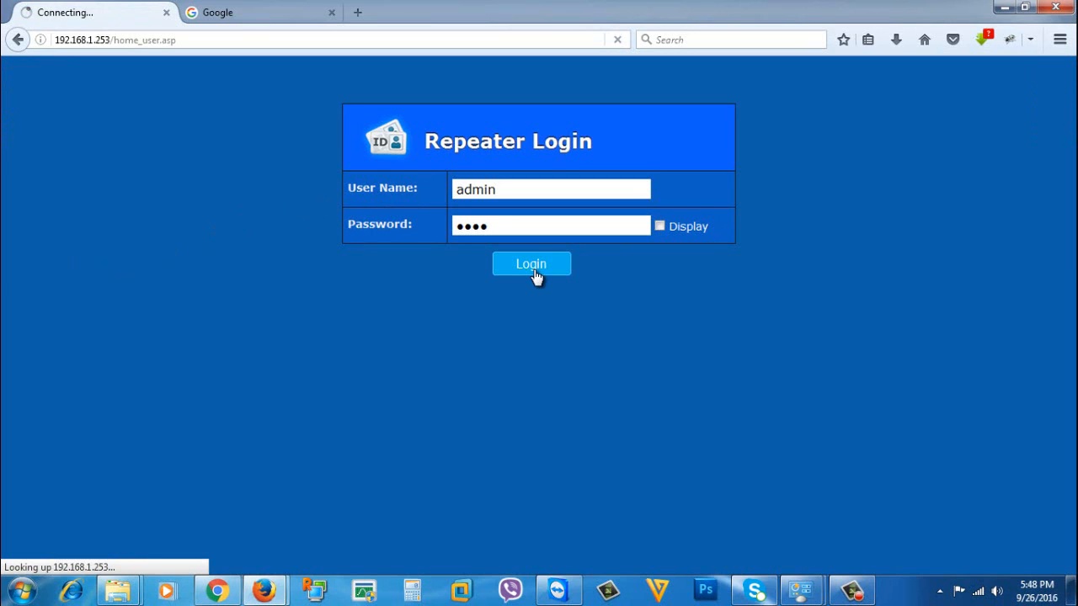
left_click(531, 263)
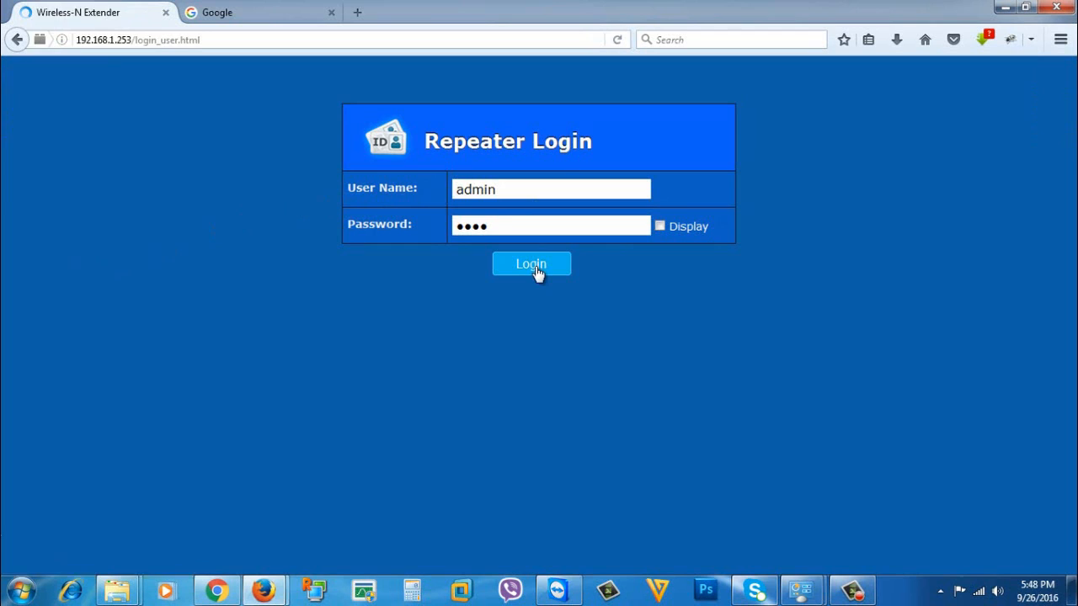
left_click(531, 263)
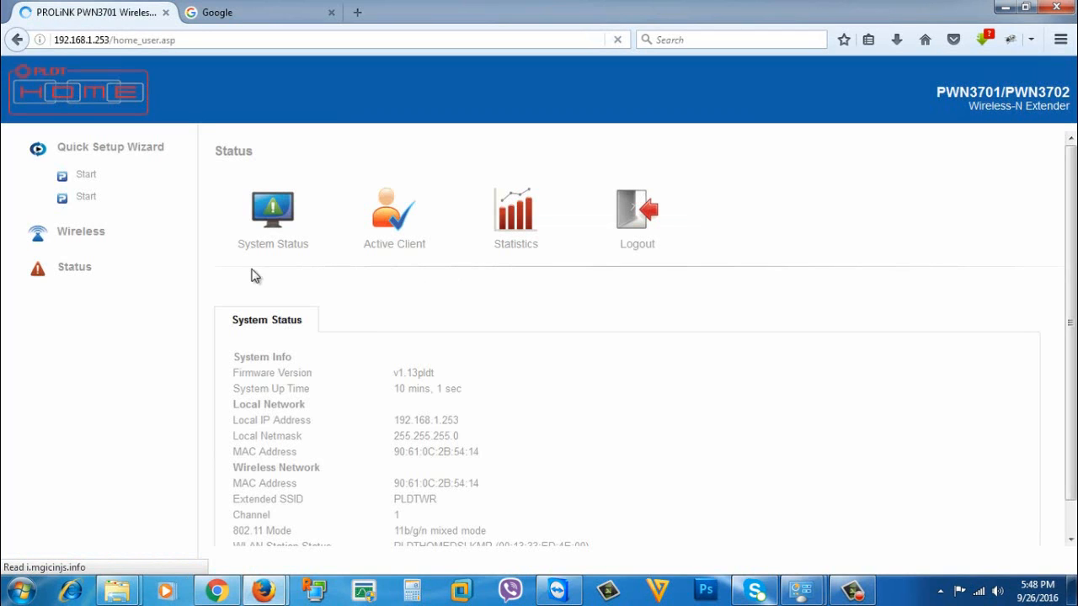
Open Wireless > Security and apply a new WPA pass phrase for PLDTWR
left_click(74, 267)
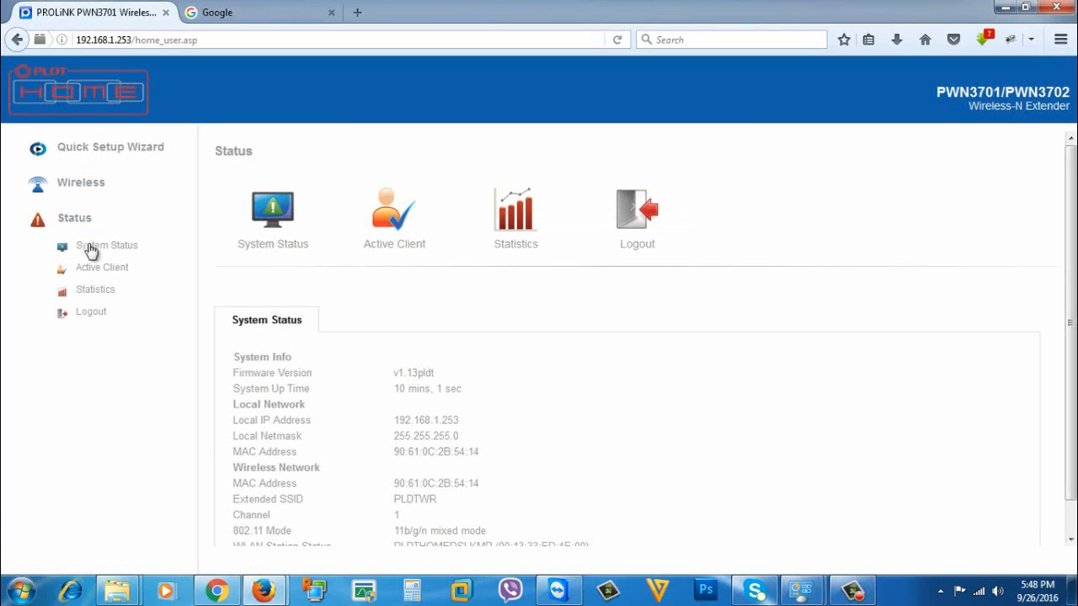
left_click(81, 183)
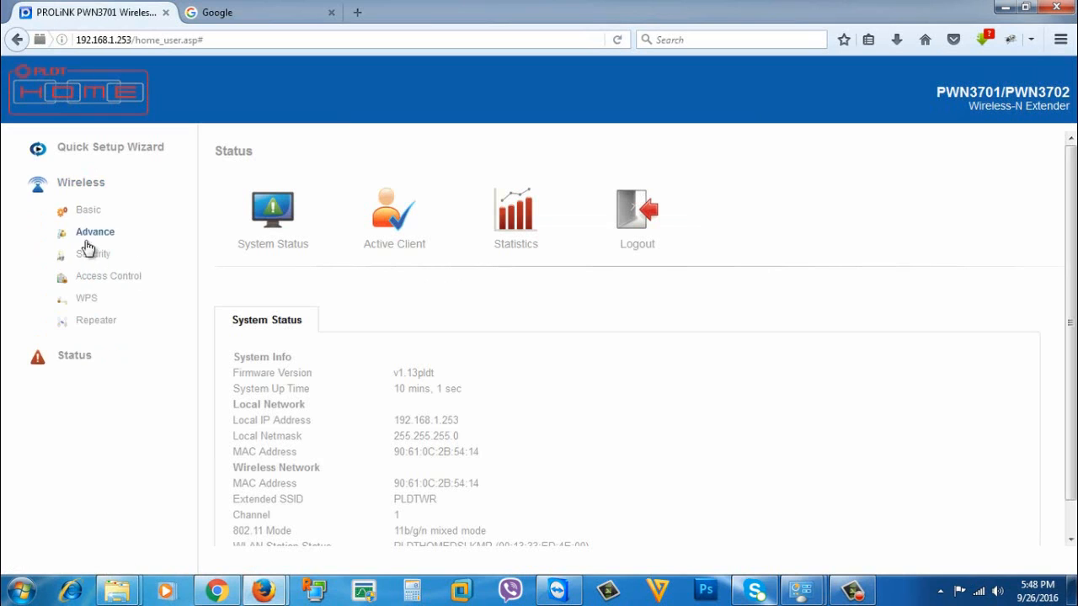
left_click(95, 253)
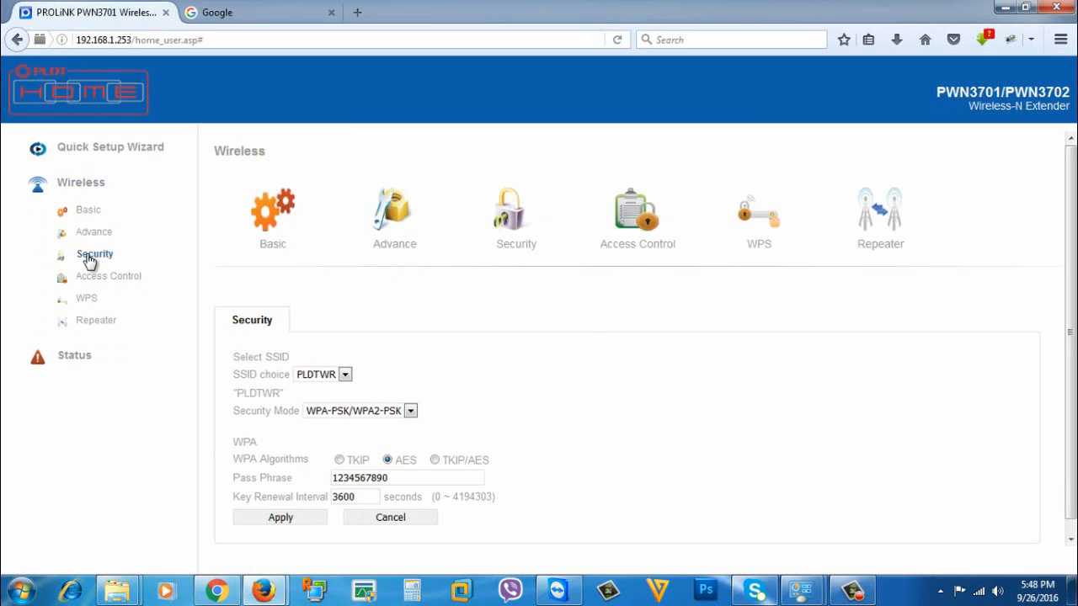
scroll("down", 3)
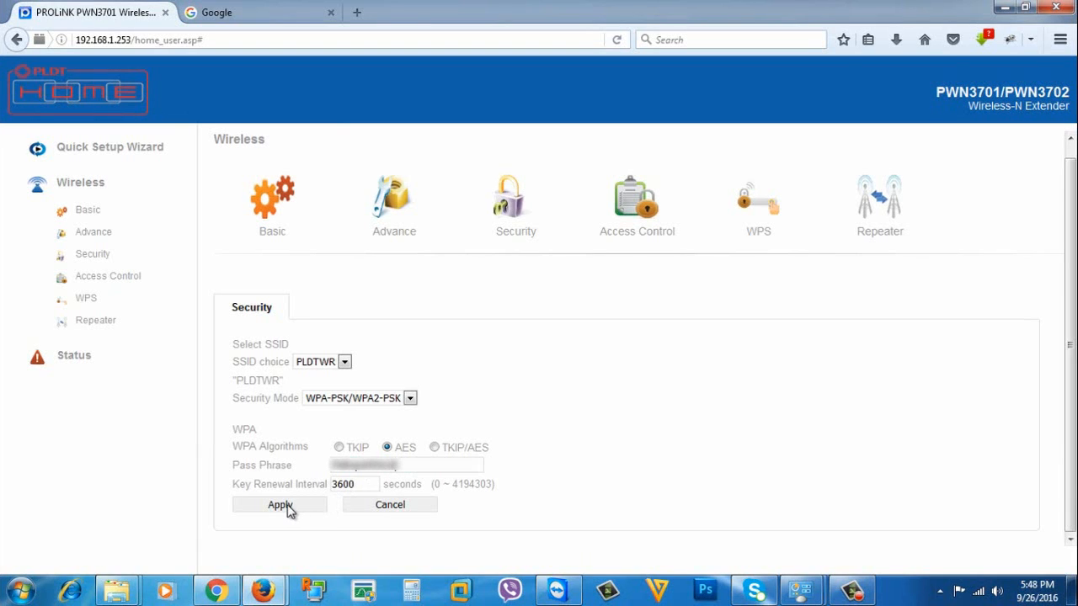
left_click(280, 504)
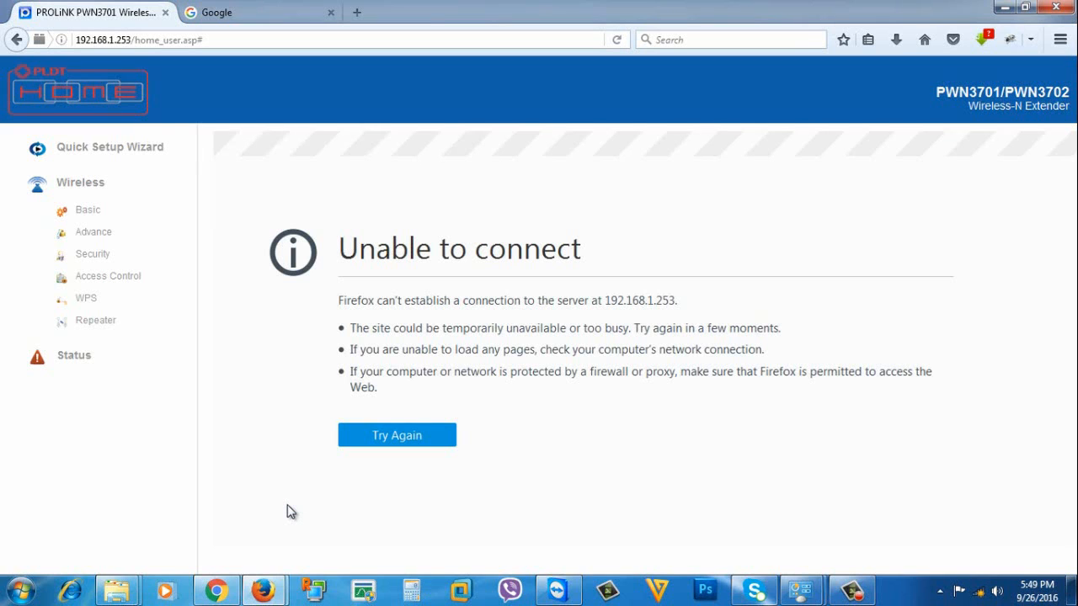
mouse_move(979, 594)
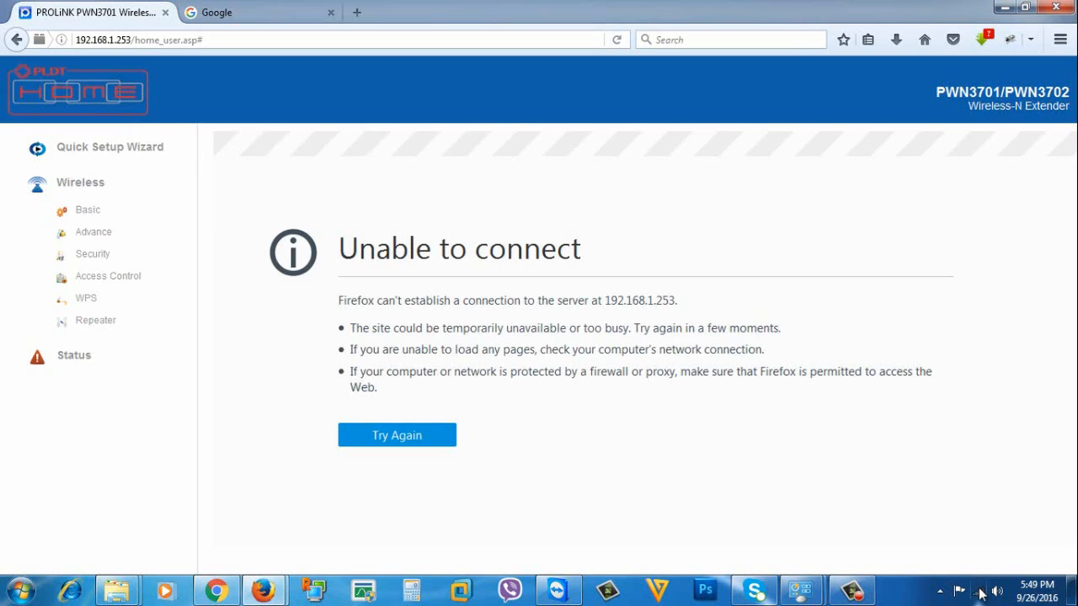
Confirm the PC is on PLDTWR via the tray list, then reload the extender's Security page
left_click(980, 592)
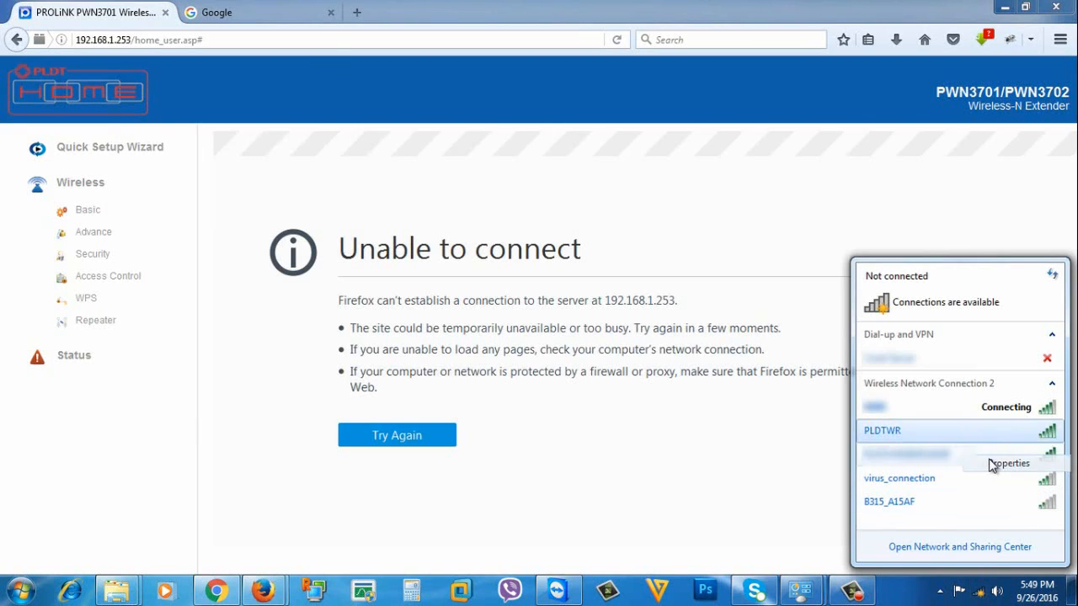
left_click(1012, 464)
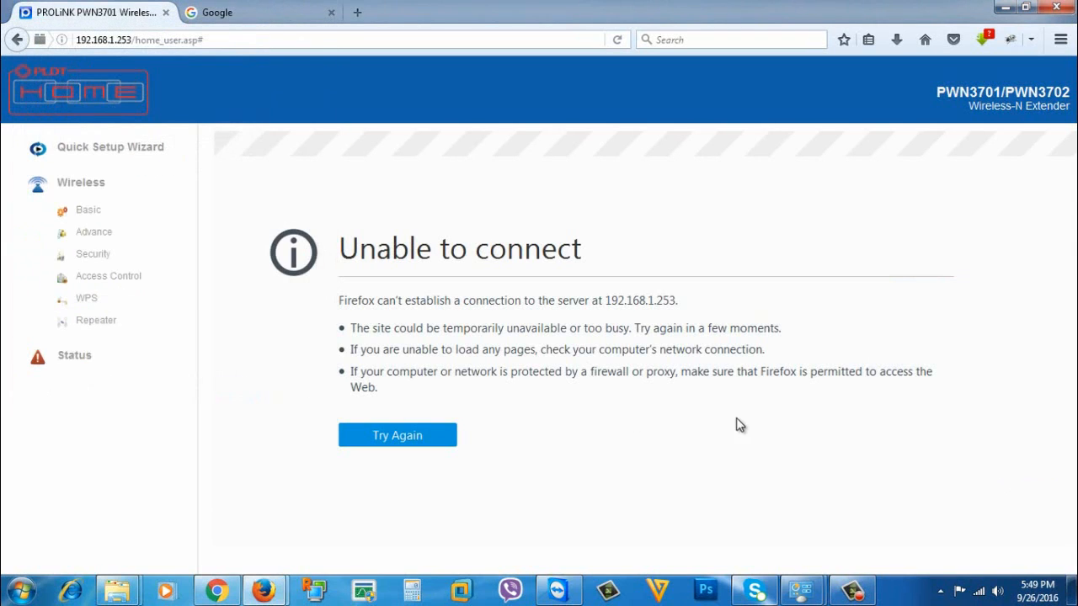
left_click(980, 592)
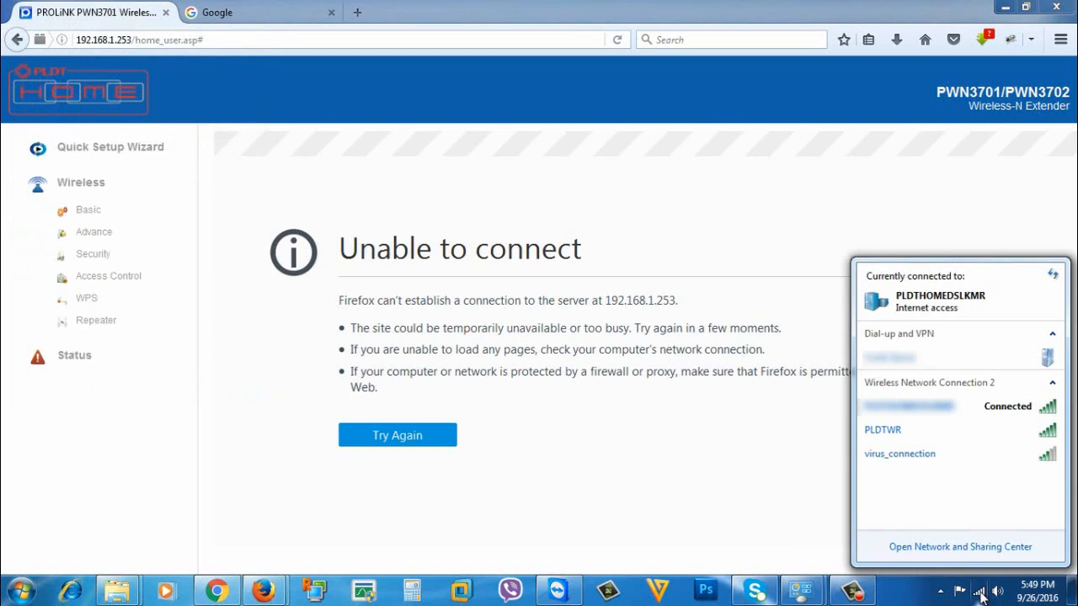
left_click(883, 430)
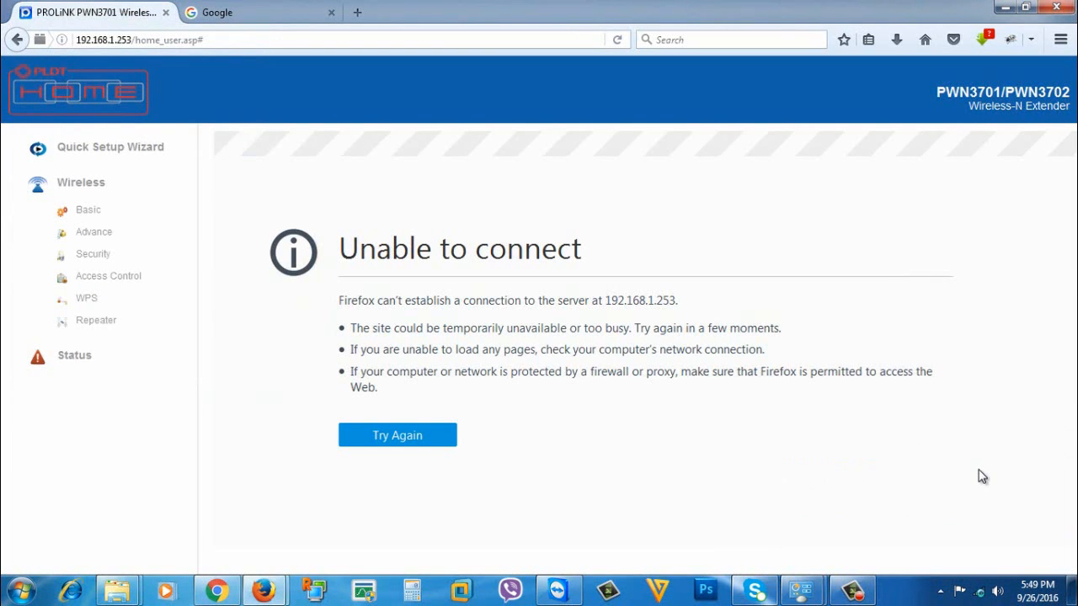
mouse_move(367, 412)
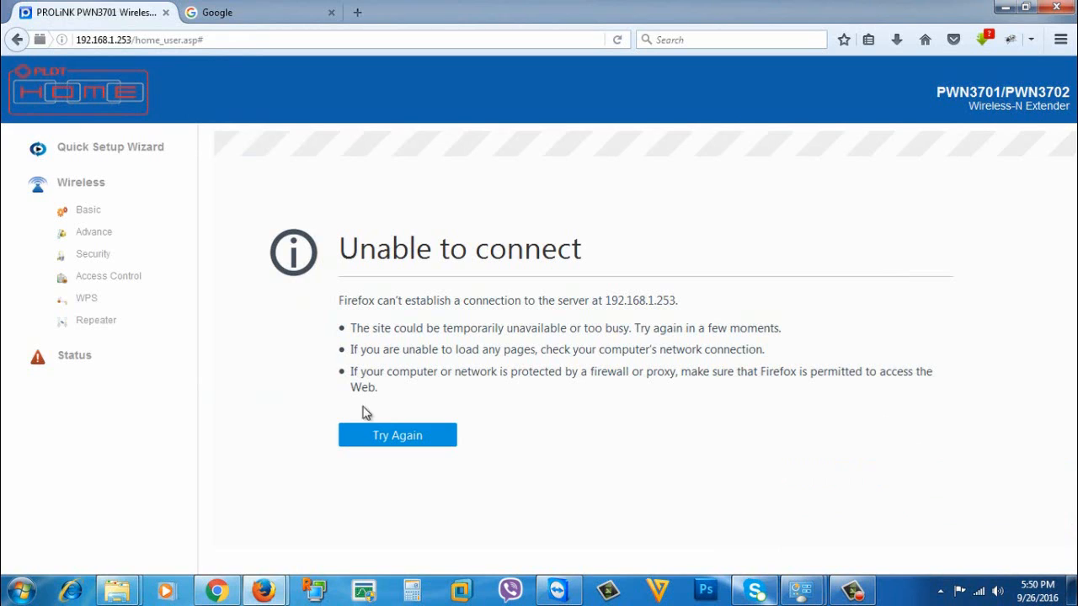
left_click(93, 253)
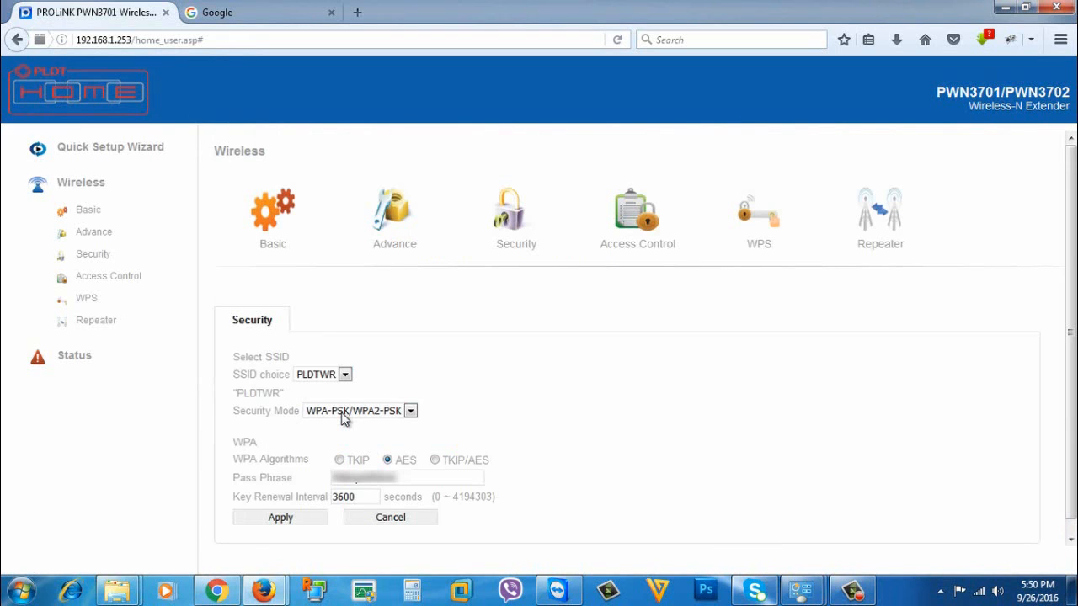